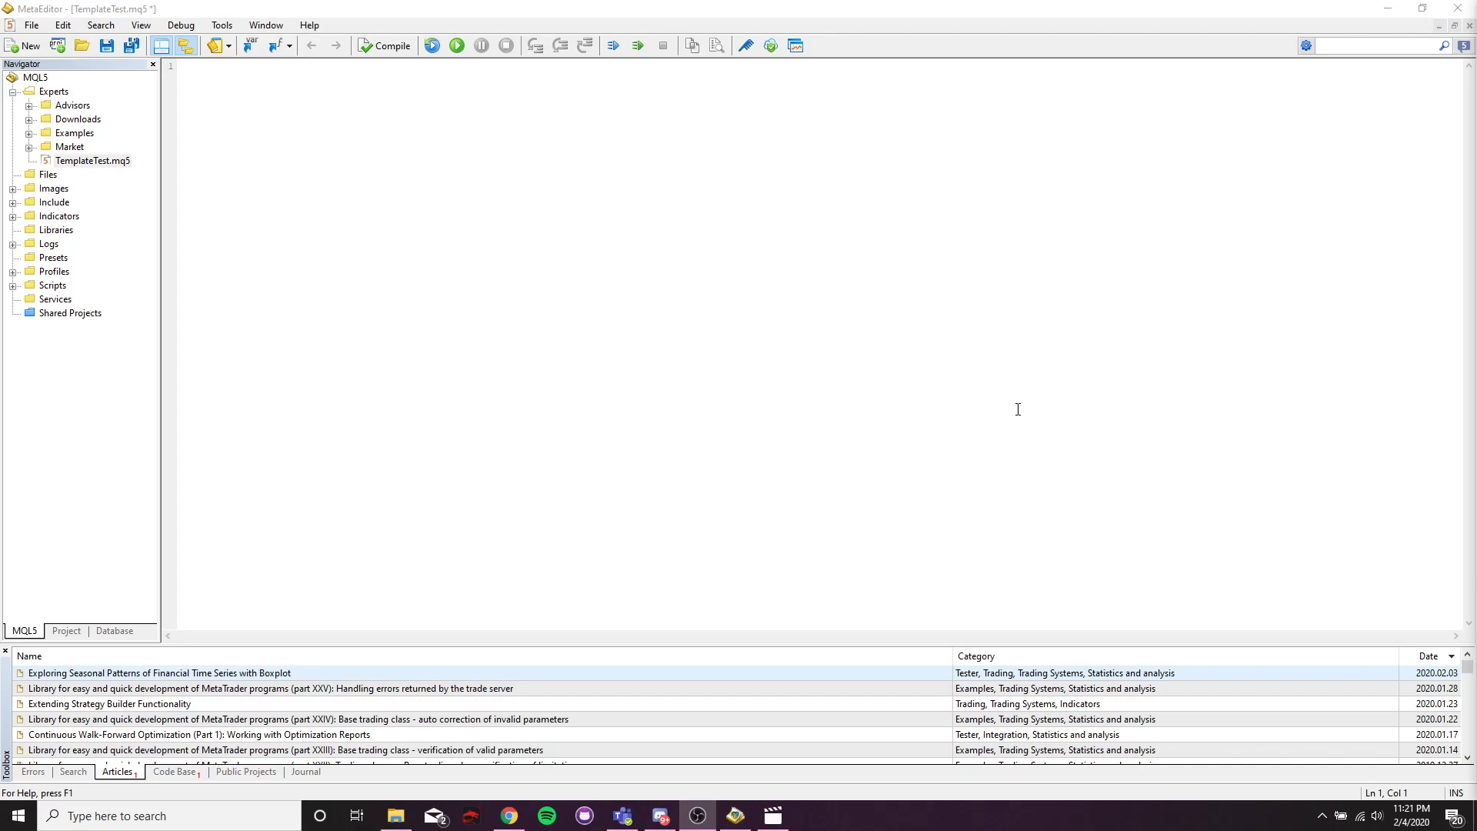
{"action": "mouse_move", "coordinate": [1468, 434]}
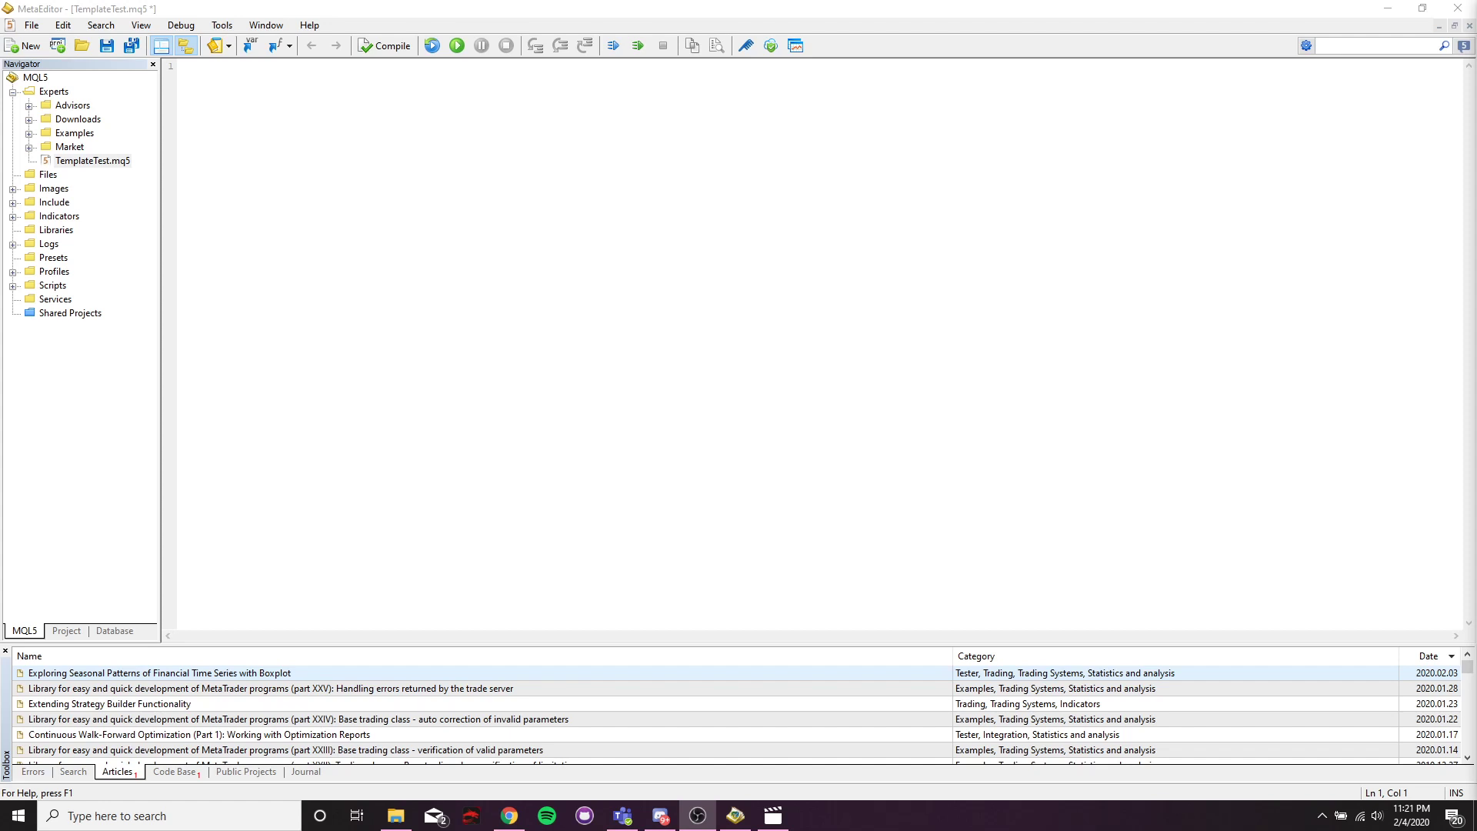
{"action": "mouse_move", "coordinate": [304, 255]}
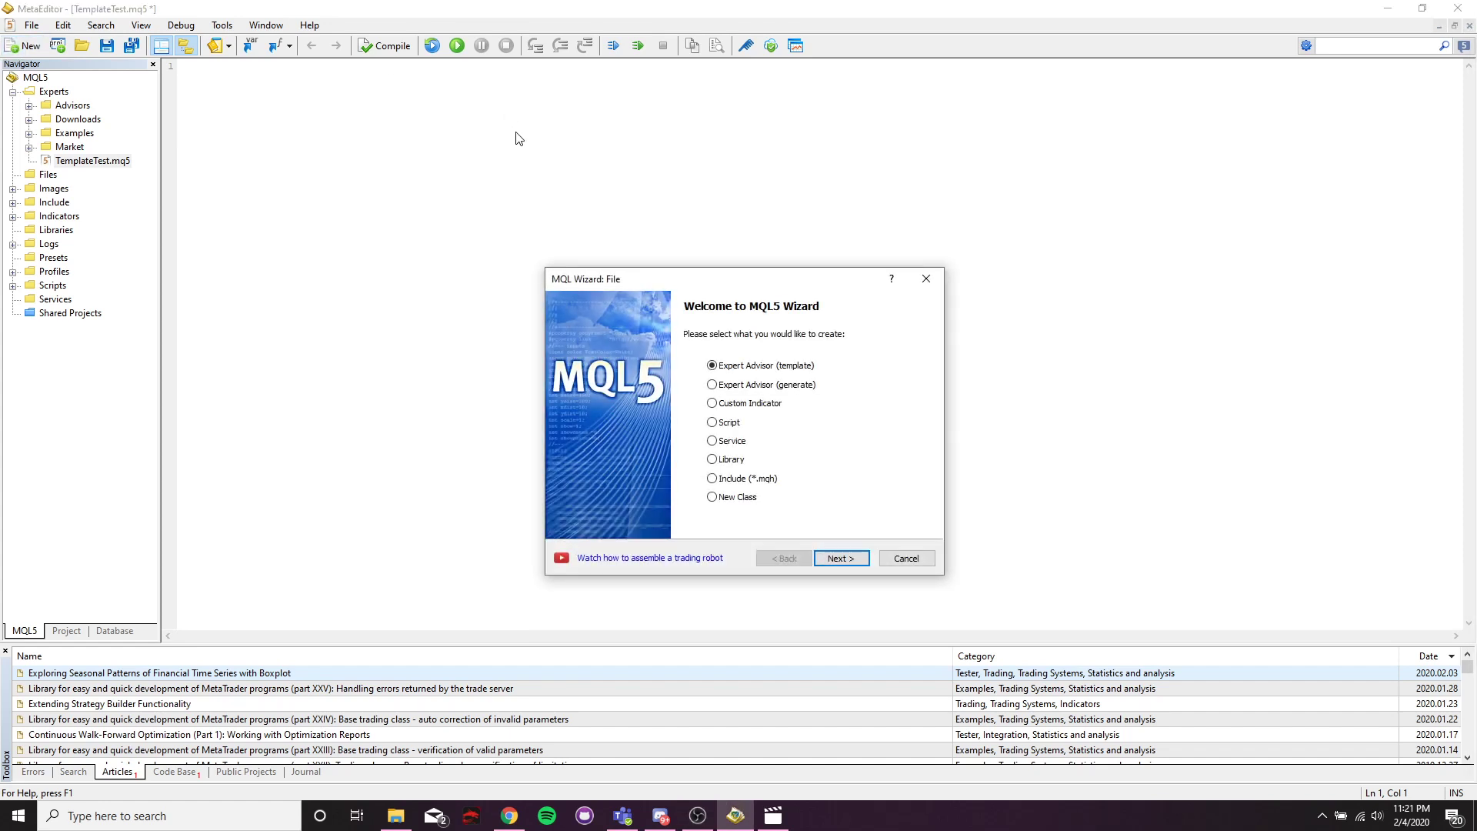
{"action": "mouse_move", "coordinate": [786, 394]}
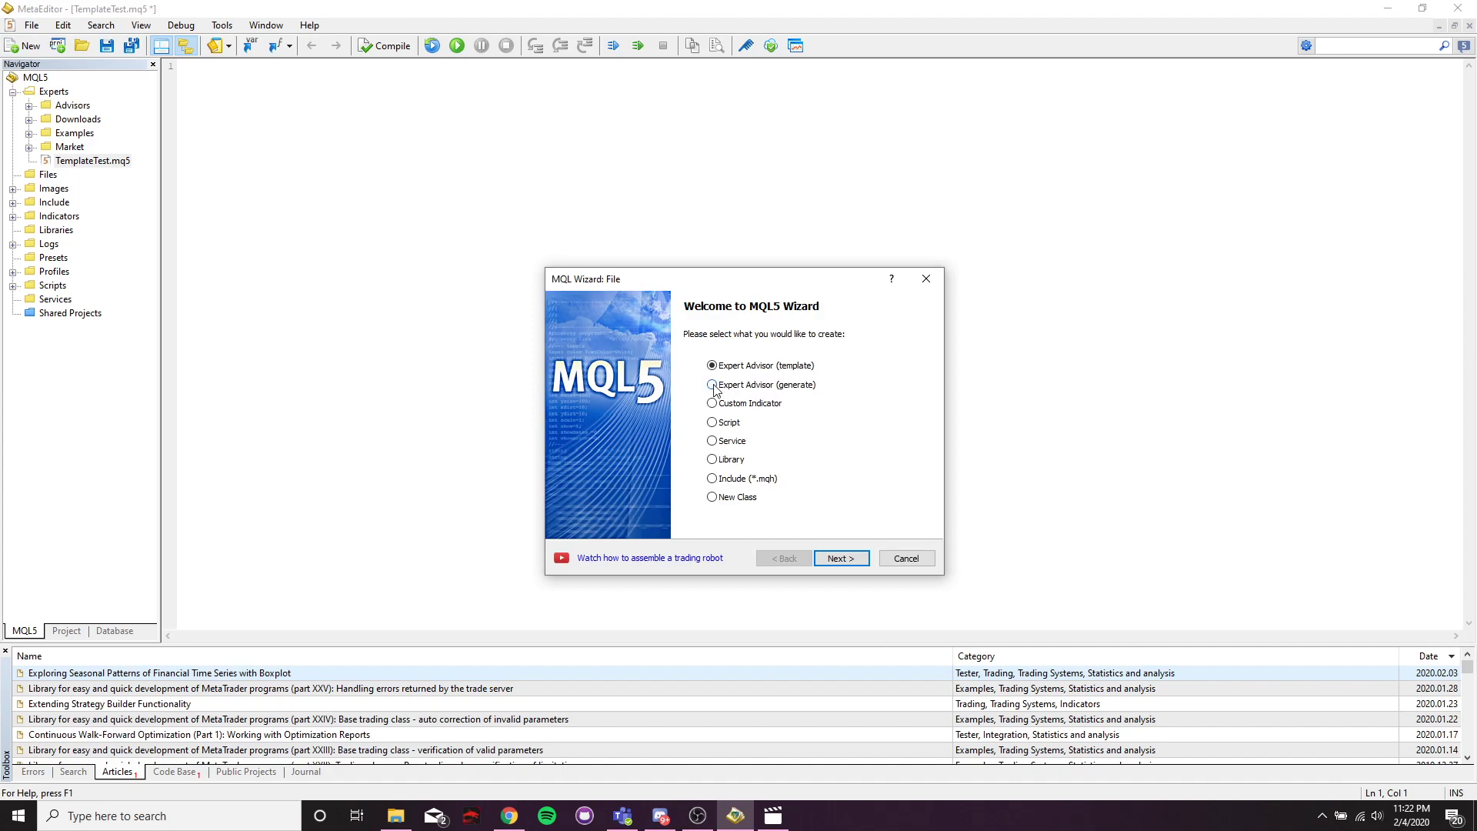
- Choose Expert Advisor (generate) and name it Experts\GenerateTest
{"action": "left_click", "coordinate": [841, 558]}
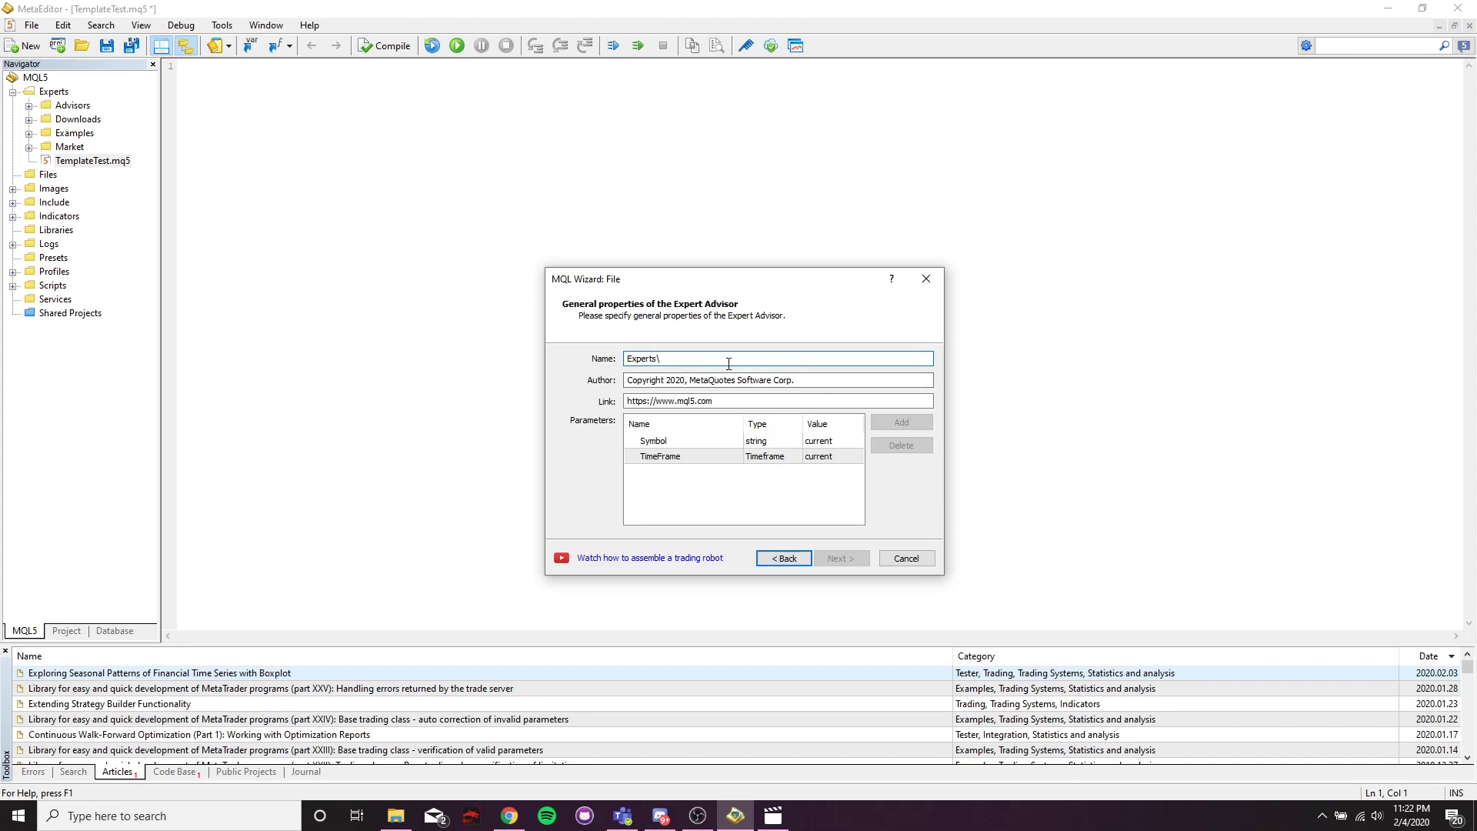
{"action": "type", "text": "GenerateTest"}
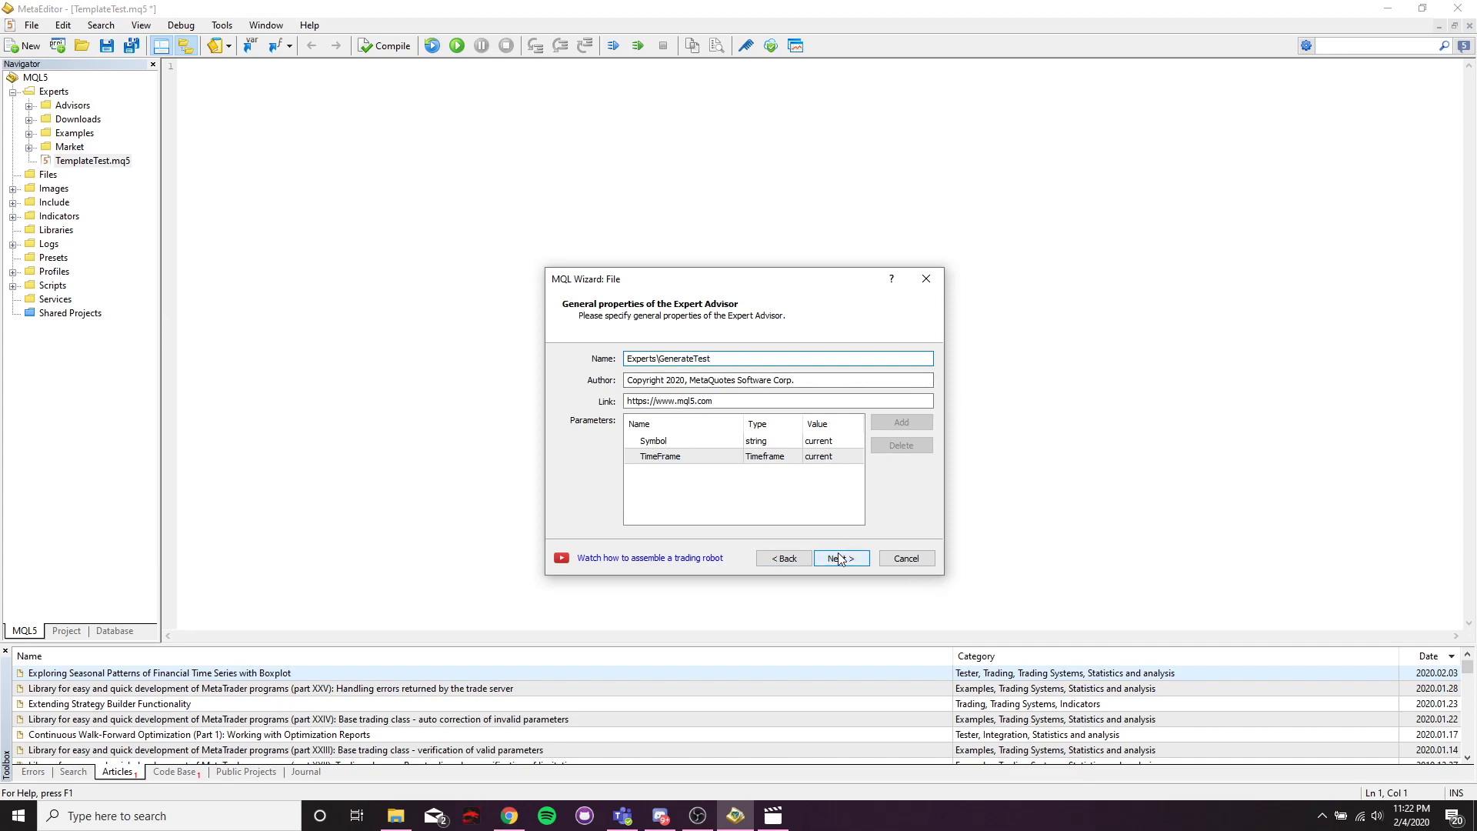
- Advance the wizard to the Expert Advisor's signal properties page
{"action": "left_click", "coordinate": [840, 559]}
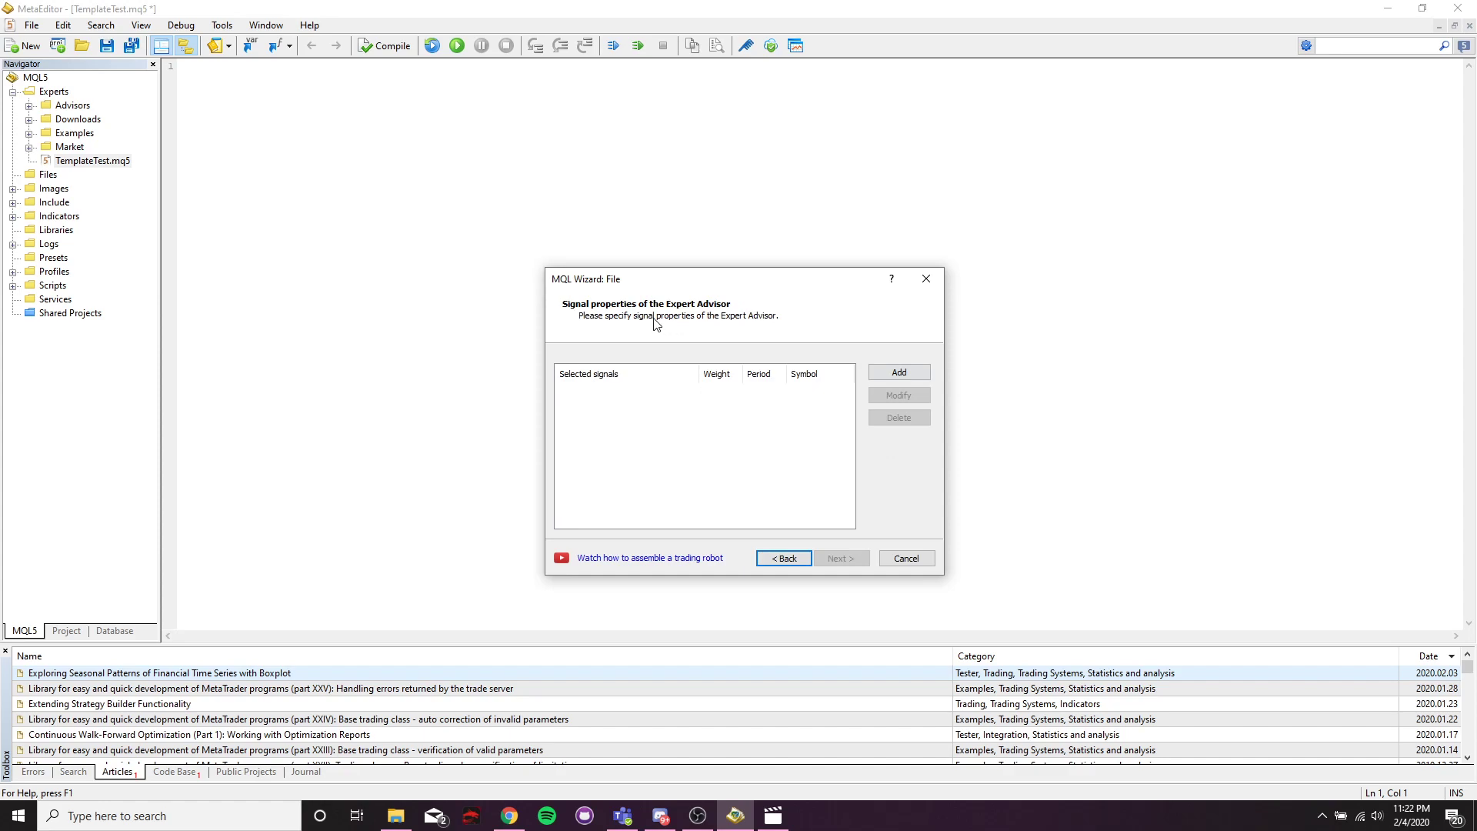
{"action": "mouse_move", "coordinate": [733, 378]}
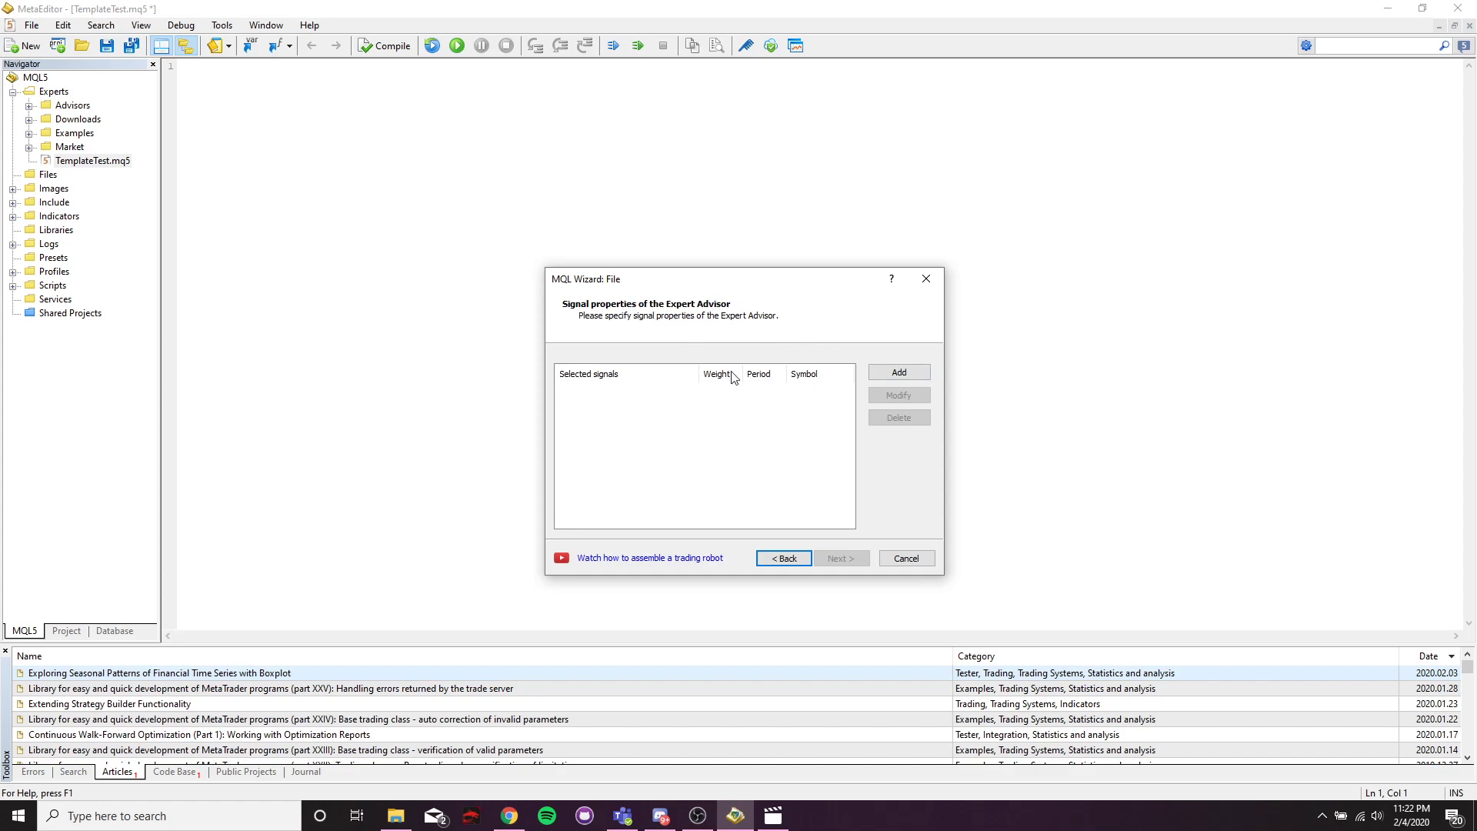
{"action": "mouse_move", "coordinate": [867, 368]}
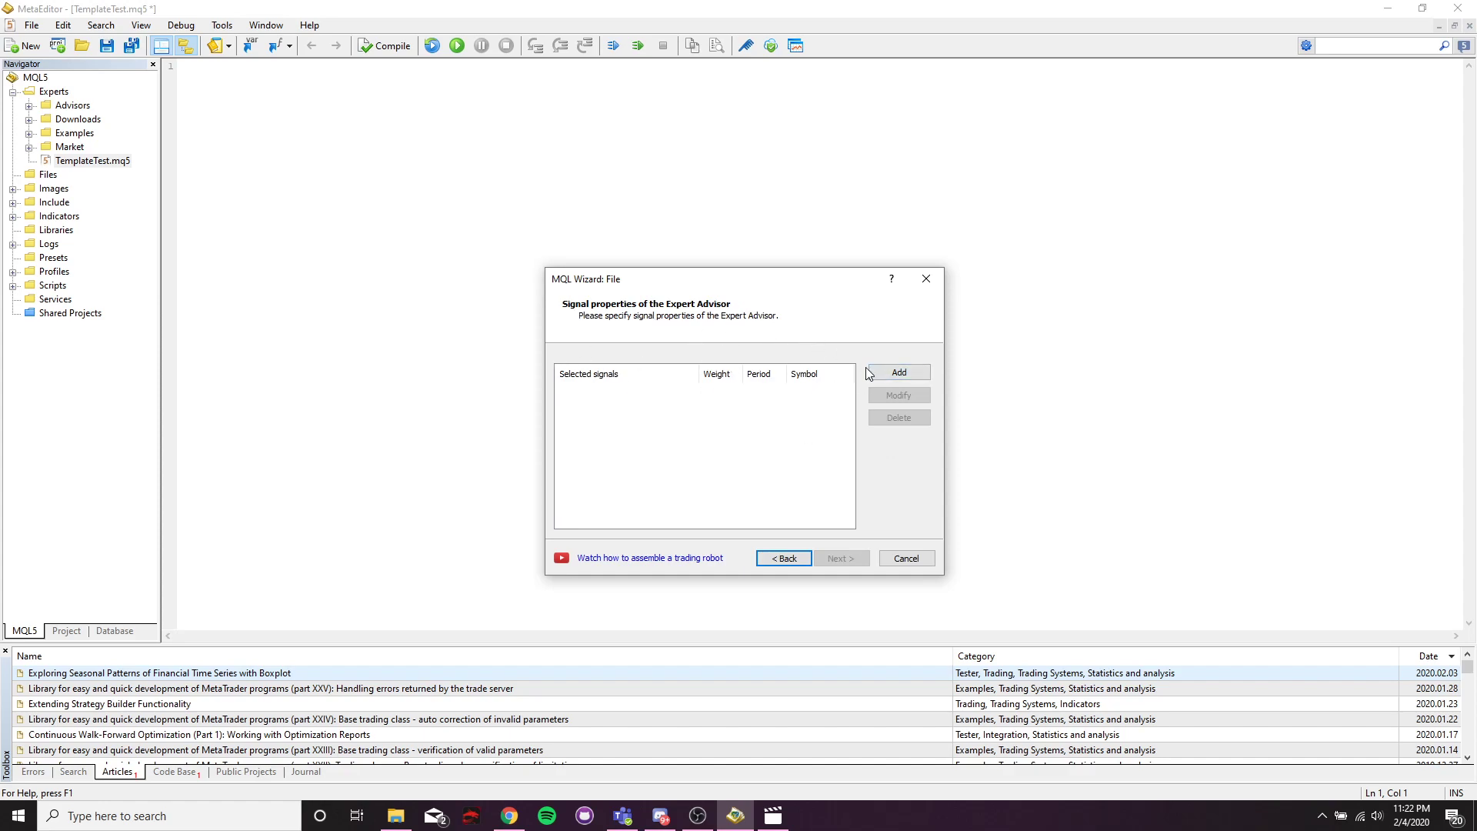
{"action": "mouse_move", "coordinate": [944, 388]}
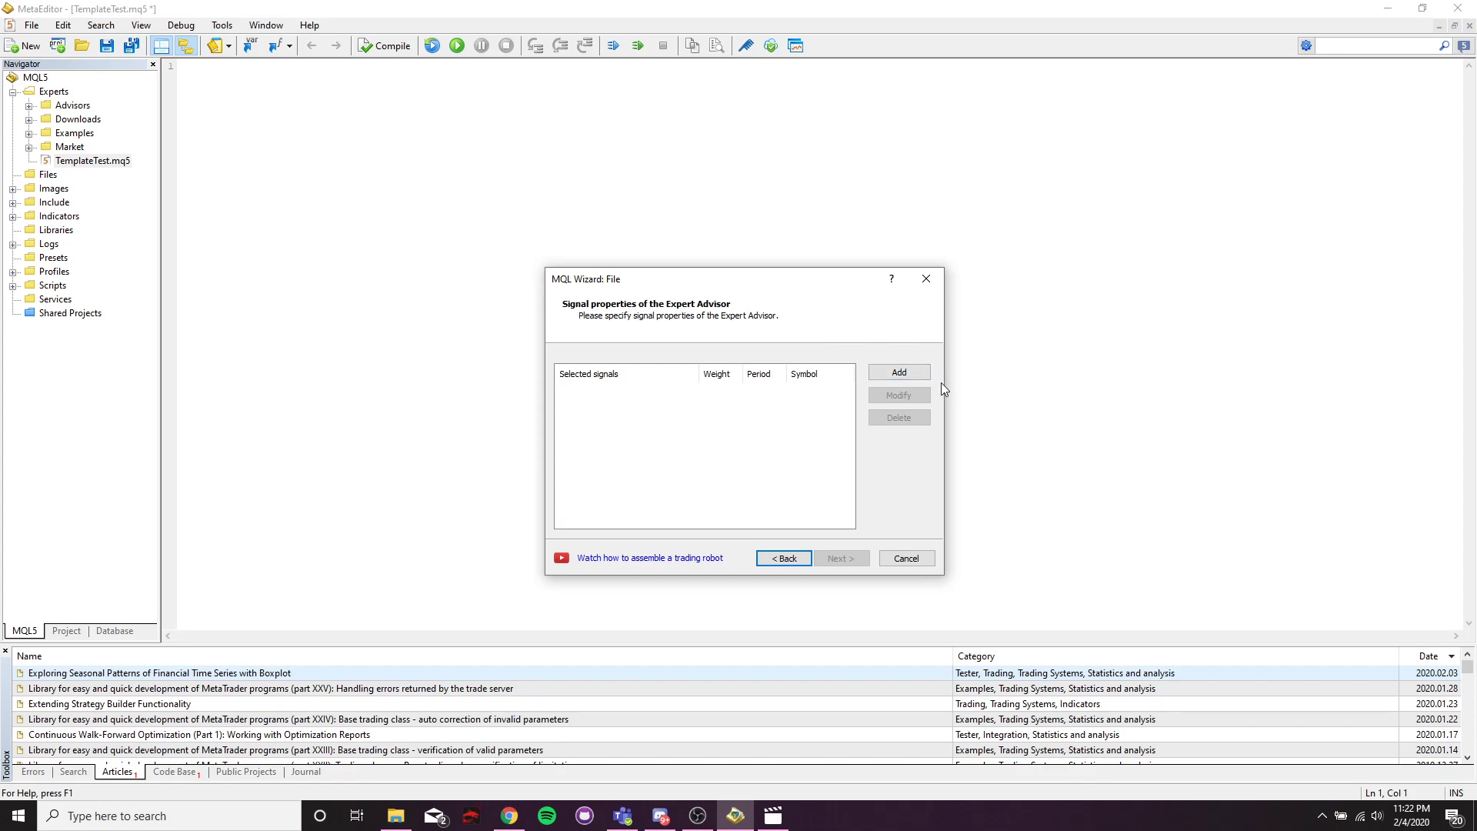
- Add a new signal and select Signals of oscillator 'MACD' as its module
{"action": "left_click", "coordinate": [898, 370]}
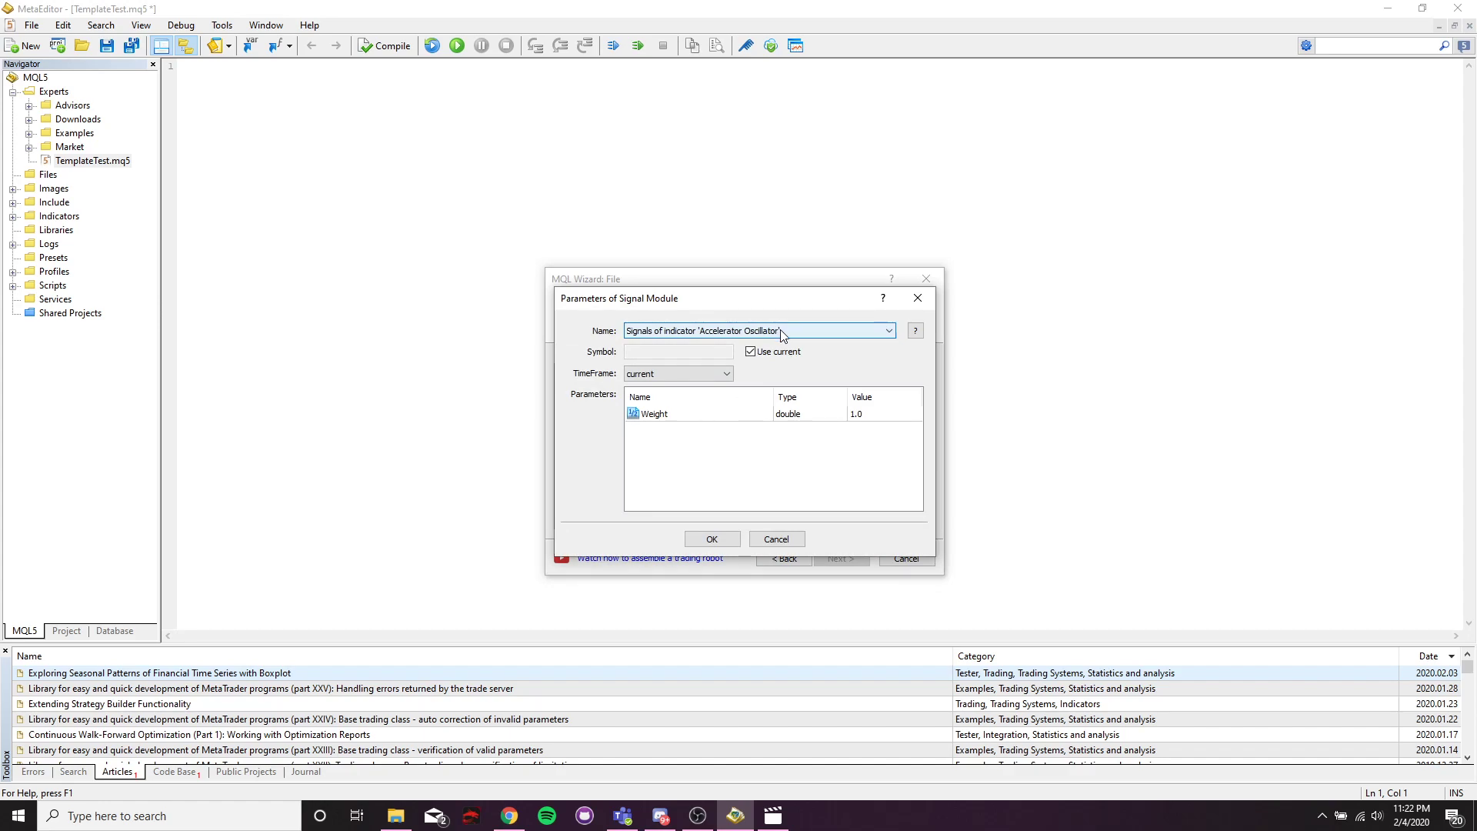
{"action": "left_click", "coordinate": [889, 329]}
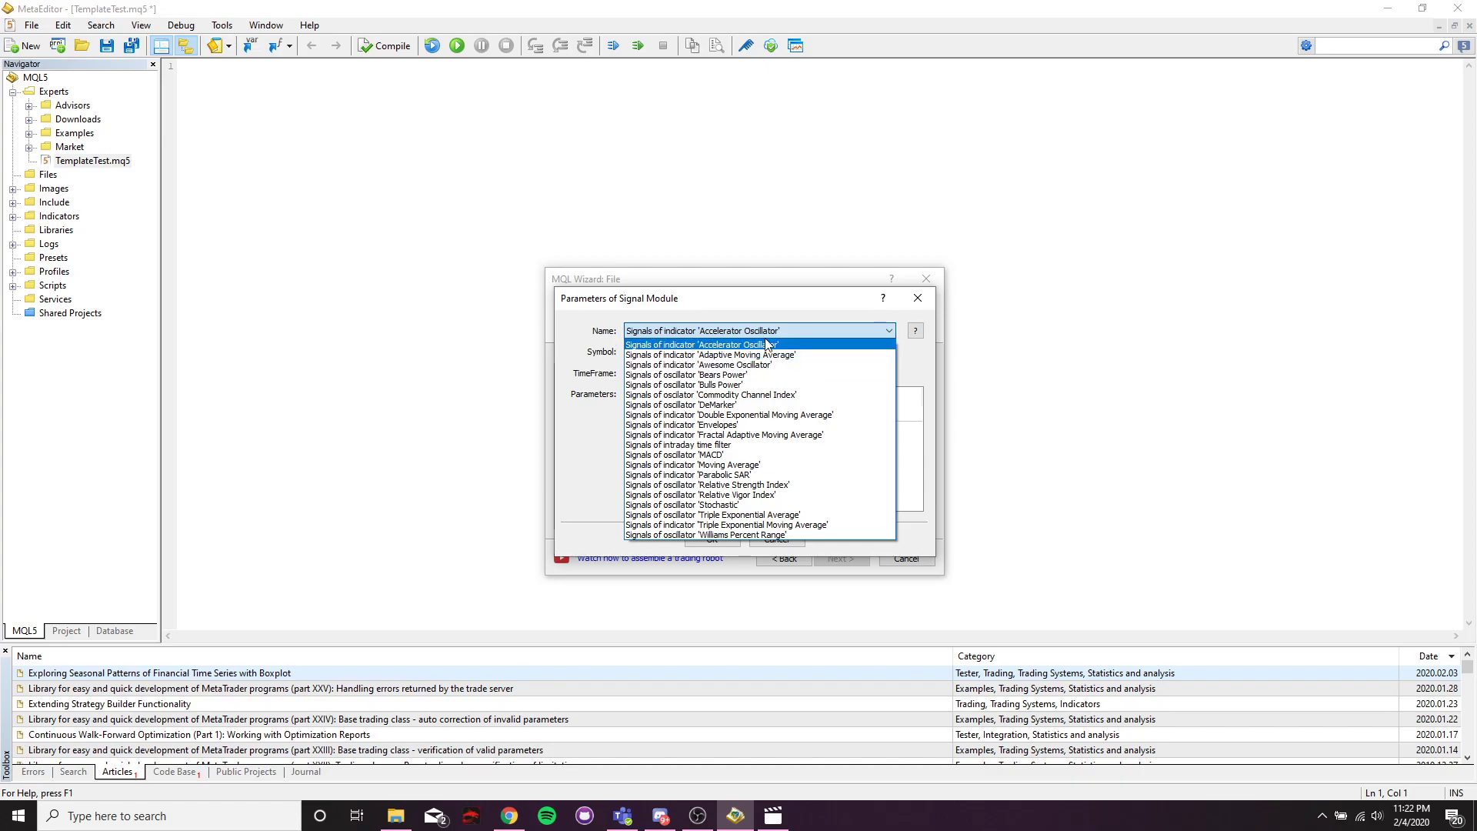
{"action": "mouse_move", "coordinate": [723, 354]}
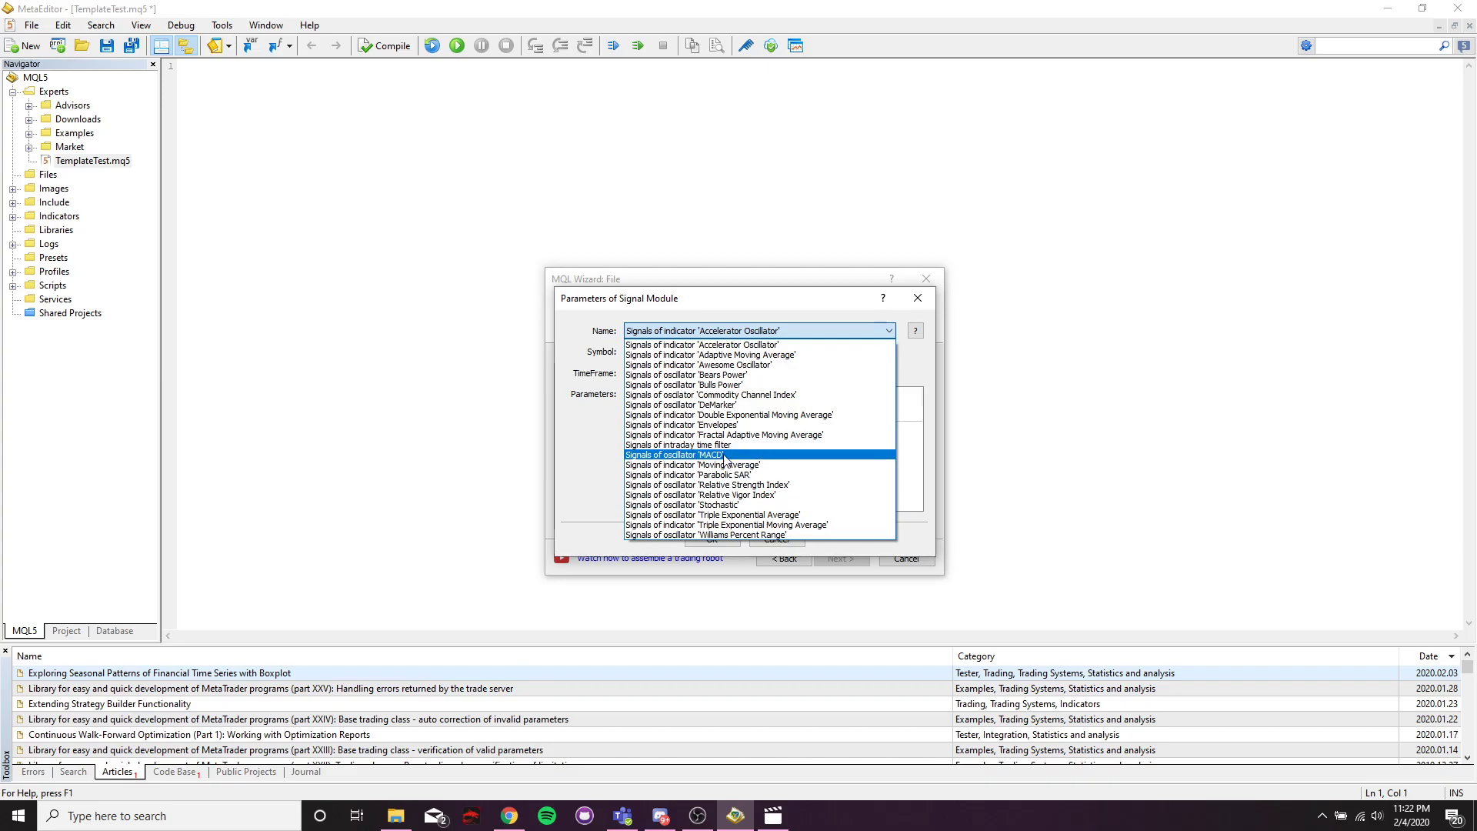
{"action": "left_click", "coordinate": [703, 454]}
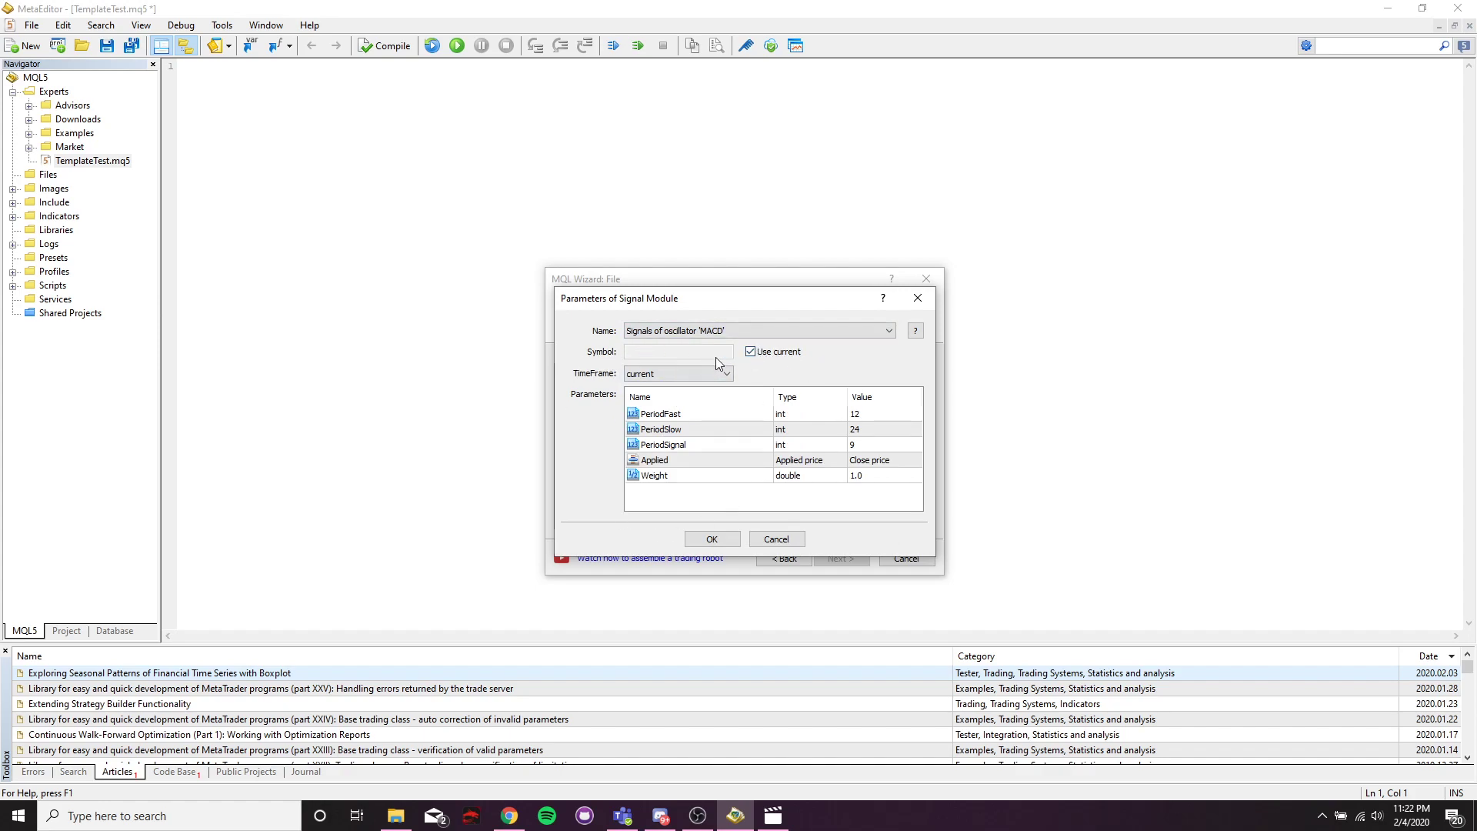
{"action": "mouse_move", "coordinate": [707, 361]}
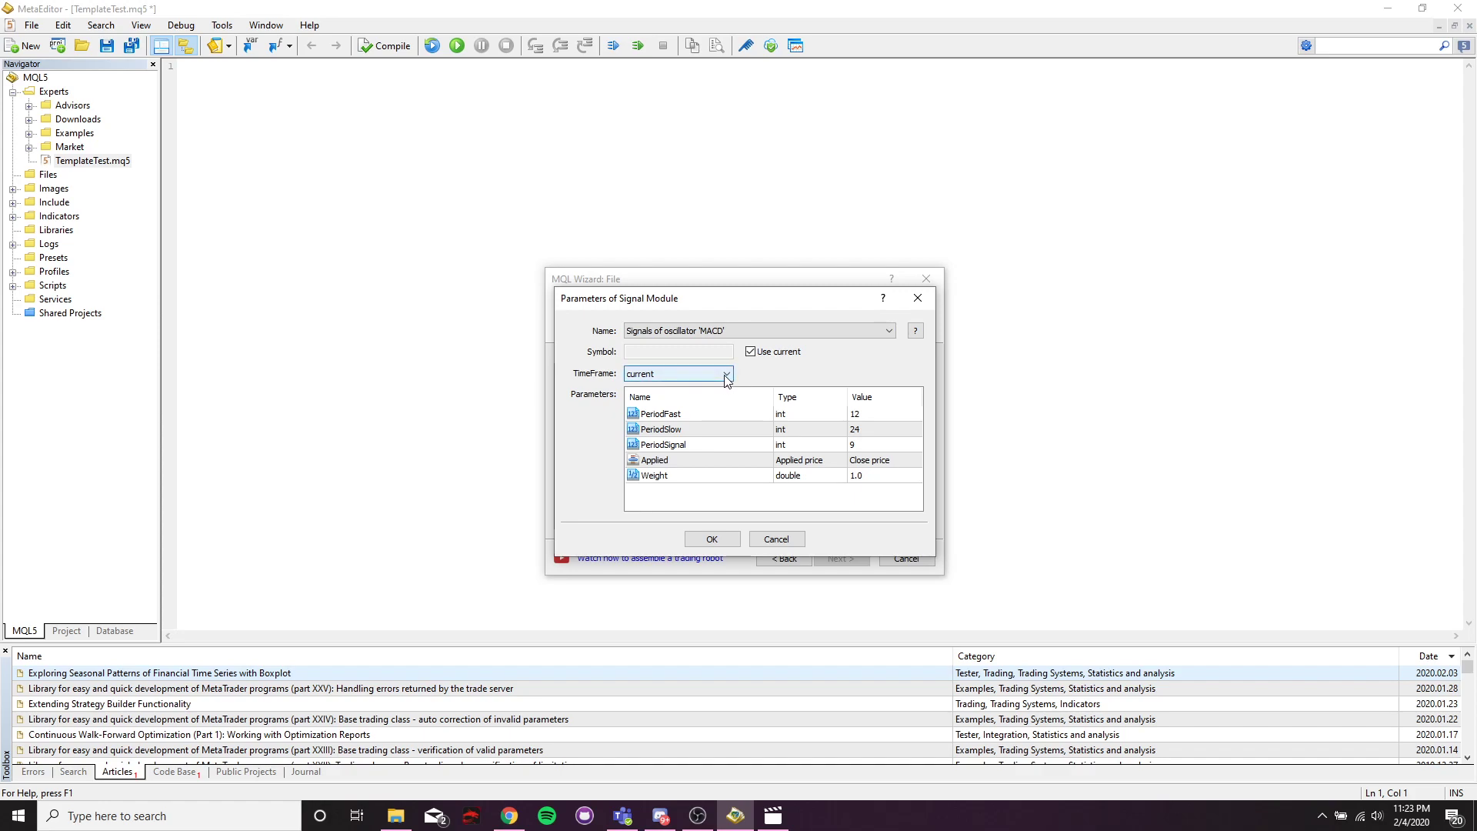
{"action": "left_click", "coordinate": [727, 373]}
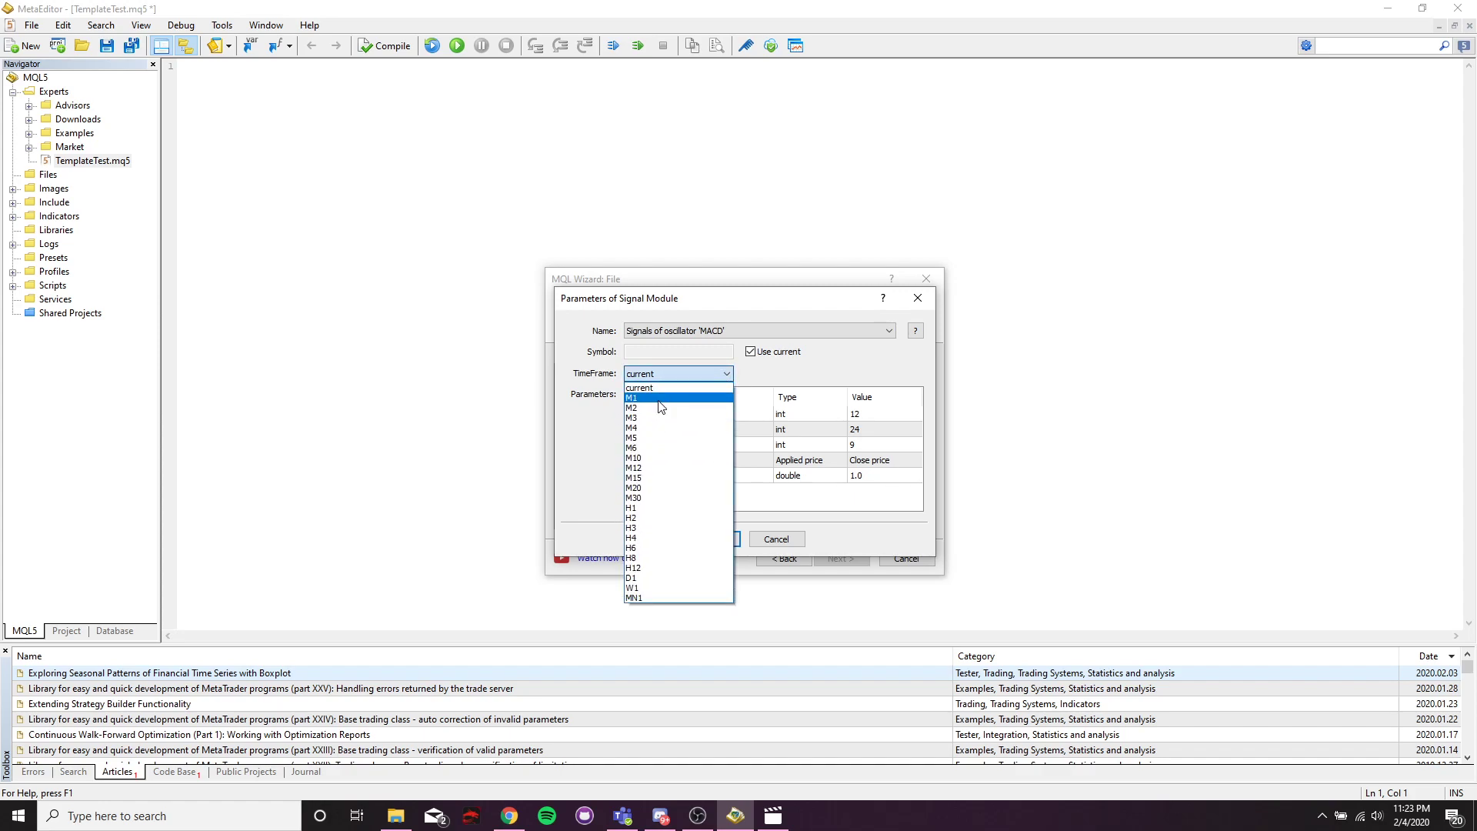
{"action": "mouse_move", "coordinate": [658, 539]}
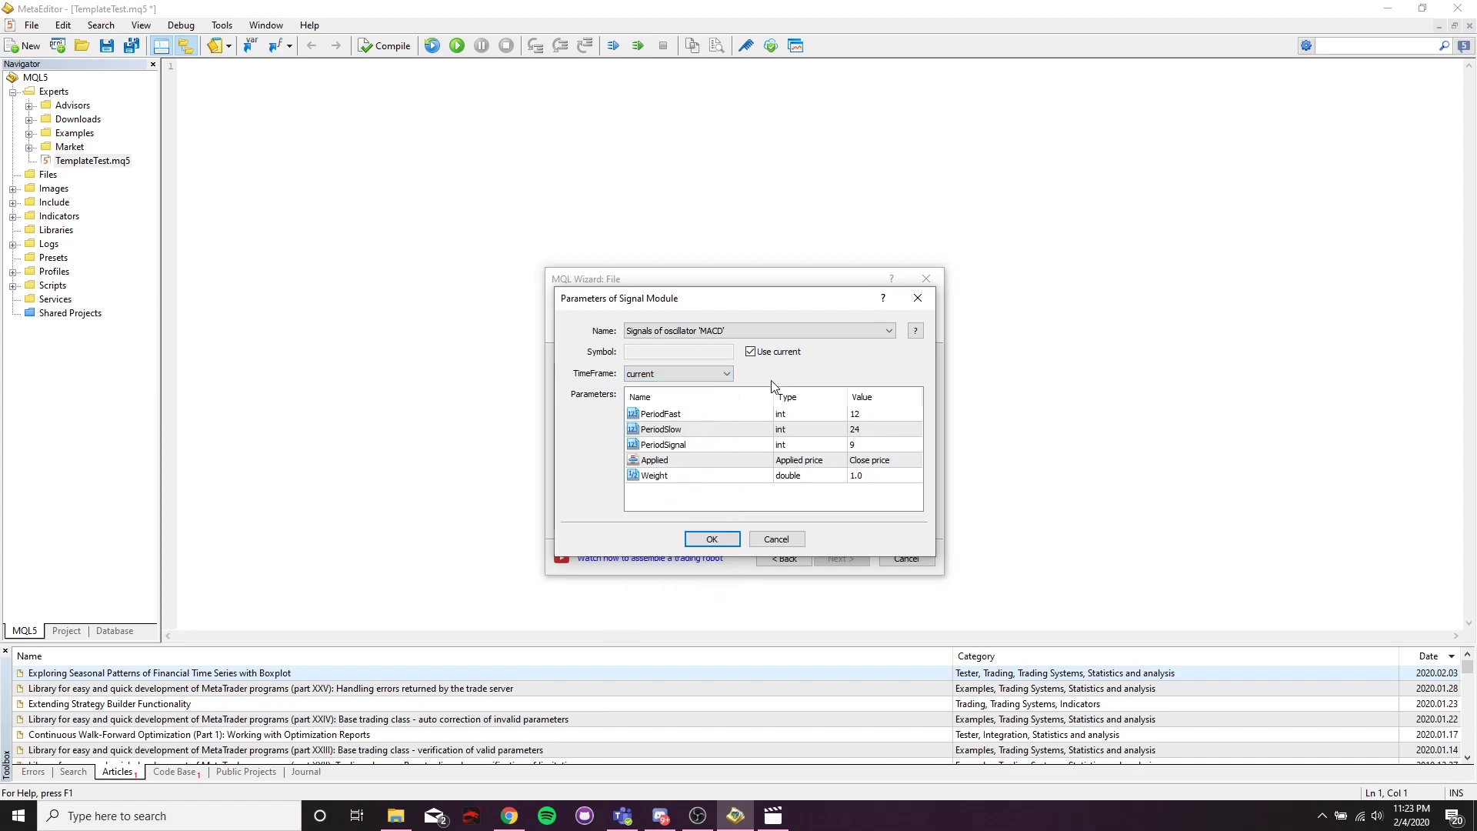
{"action": "mouse_move", "coordinate": [763, 386]}
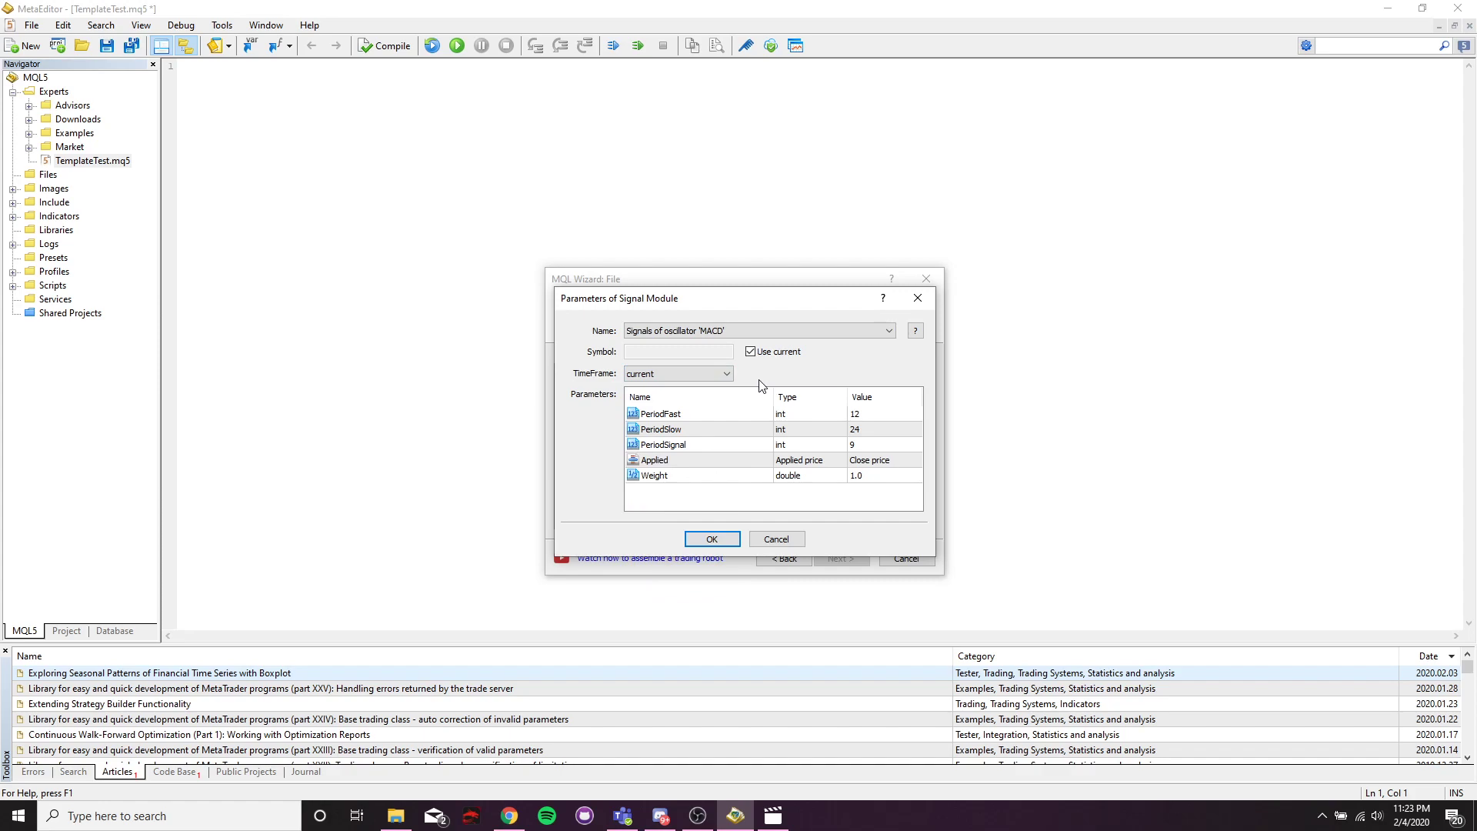
{"action": "mouse_move", "coordinate": [759, 375]}
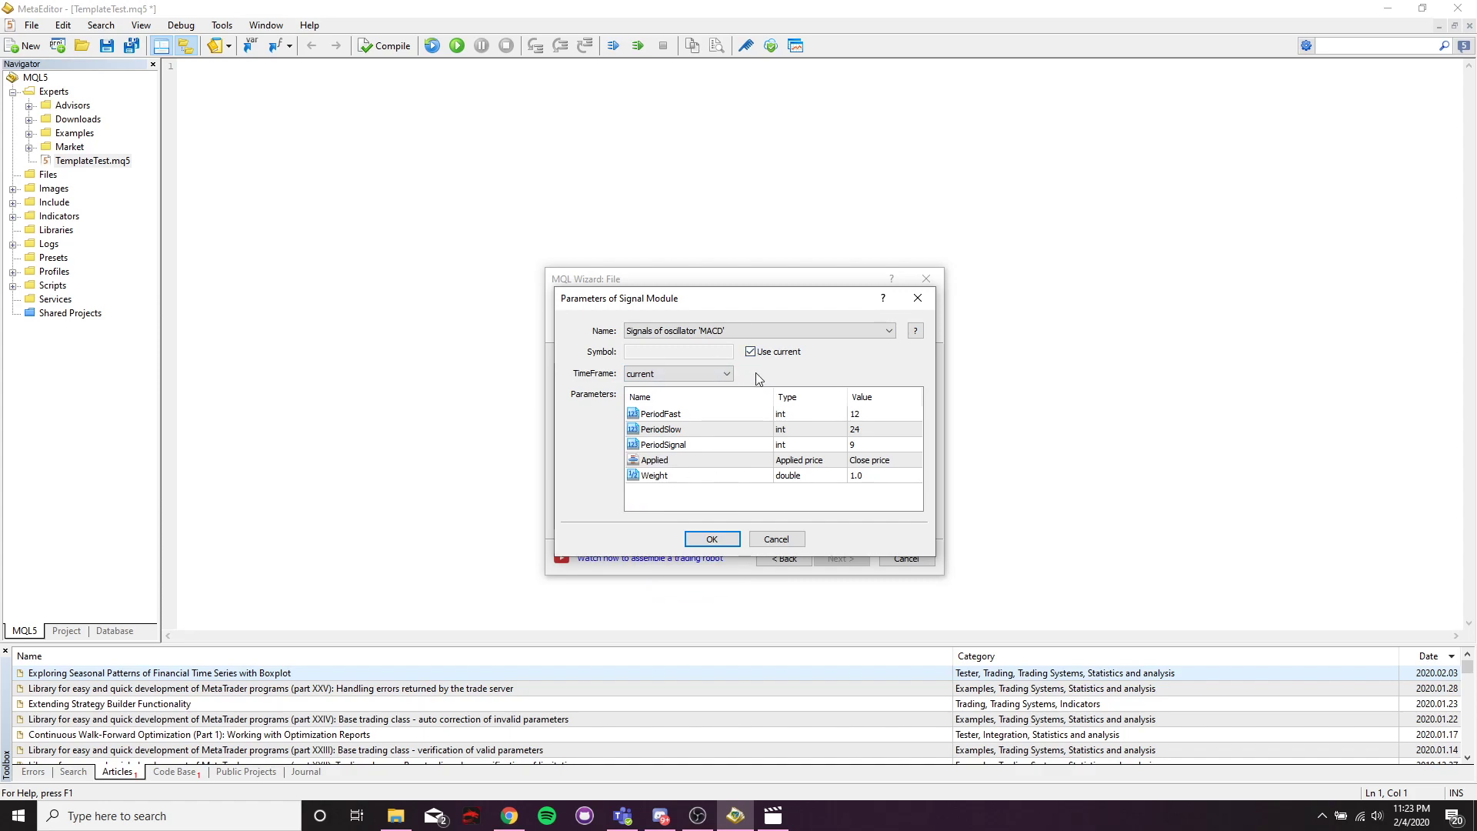
{"action": "mouse_move", "coordinate": [764, 381]}
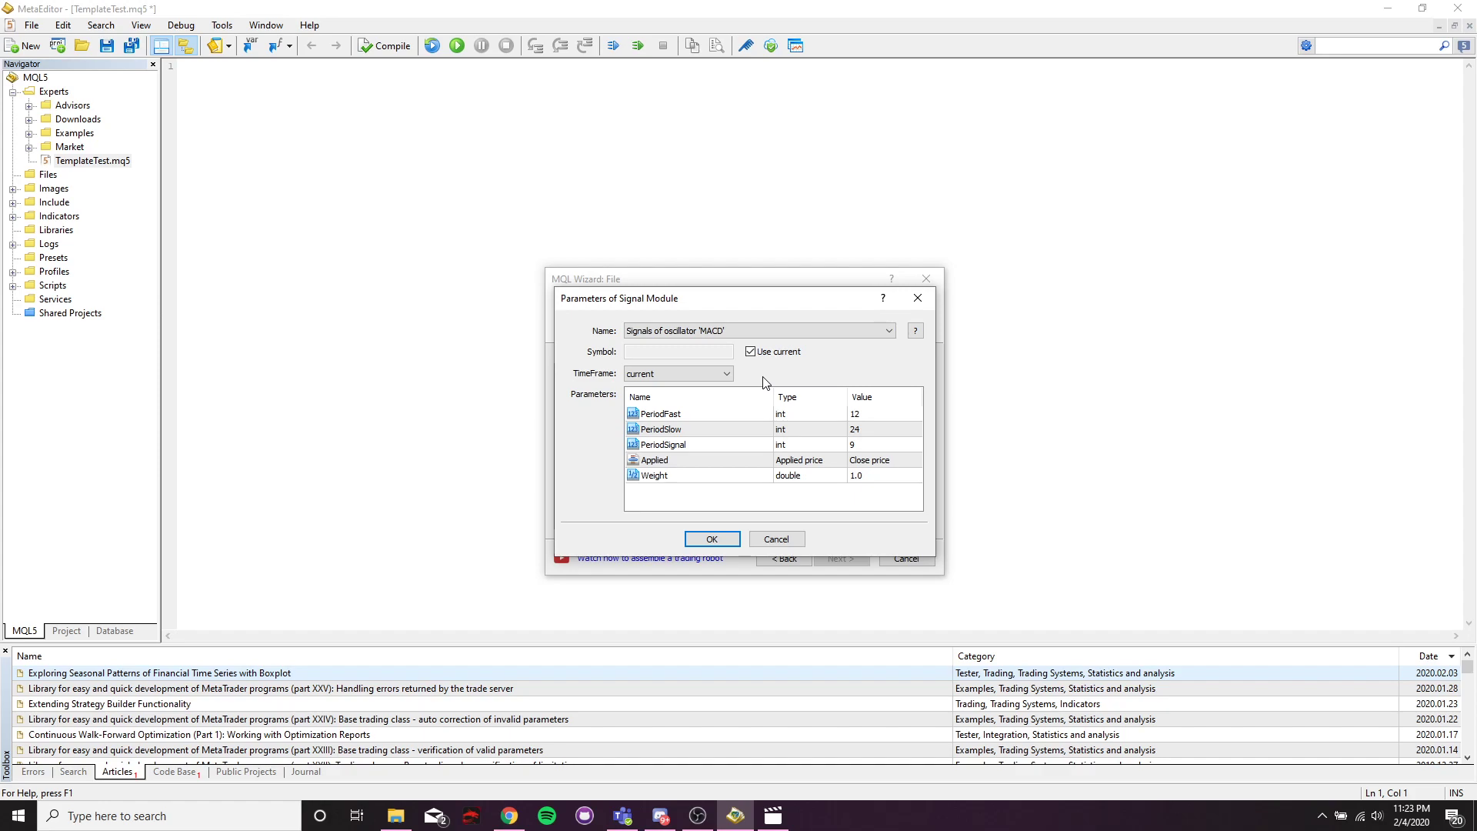
{"action": "mouse_move", "coordinate": [826, 354]}
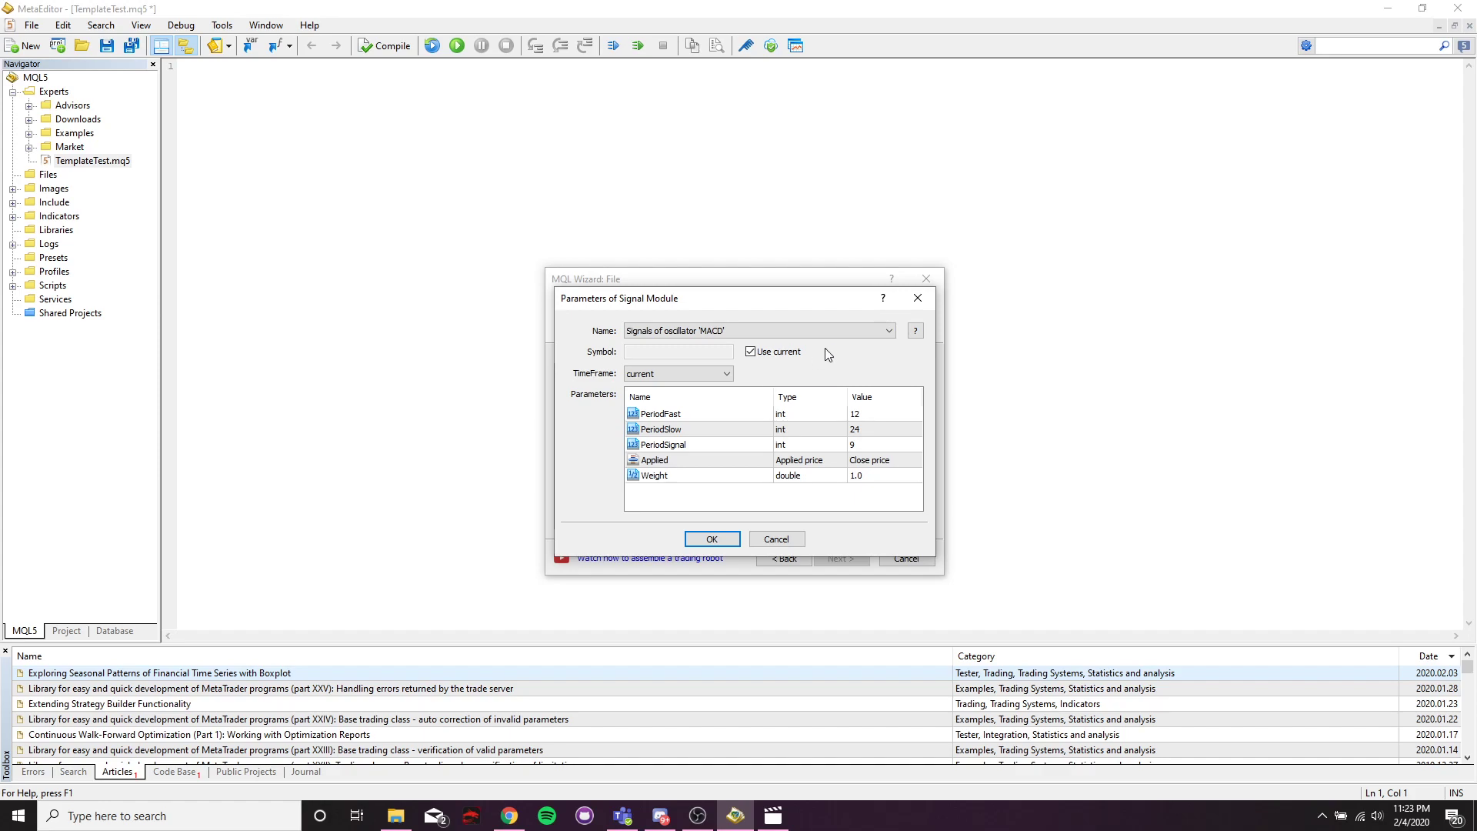
{"action": "mouse_move", "coordinate": [690, 414]}
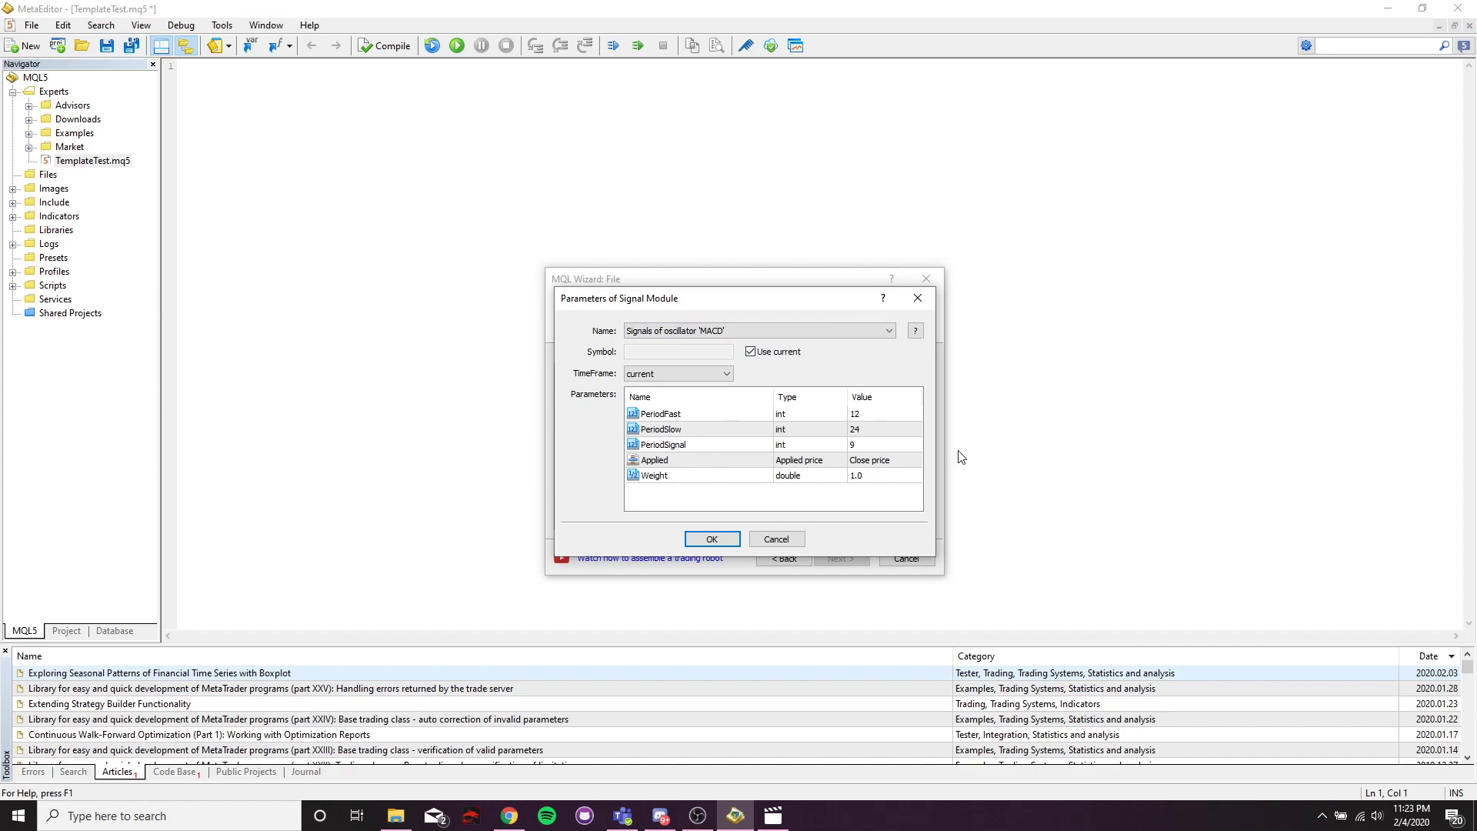
{"action": "mouse_move", "coordinate": [886, 423]}
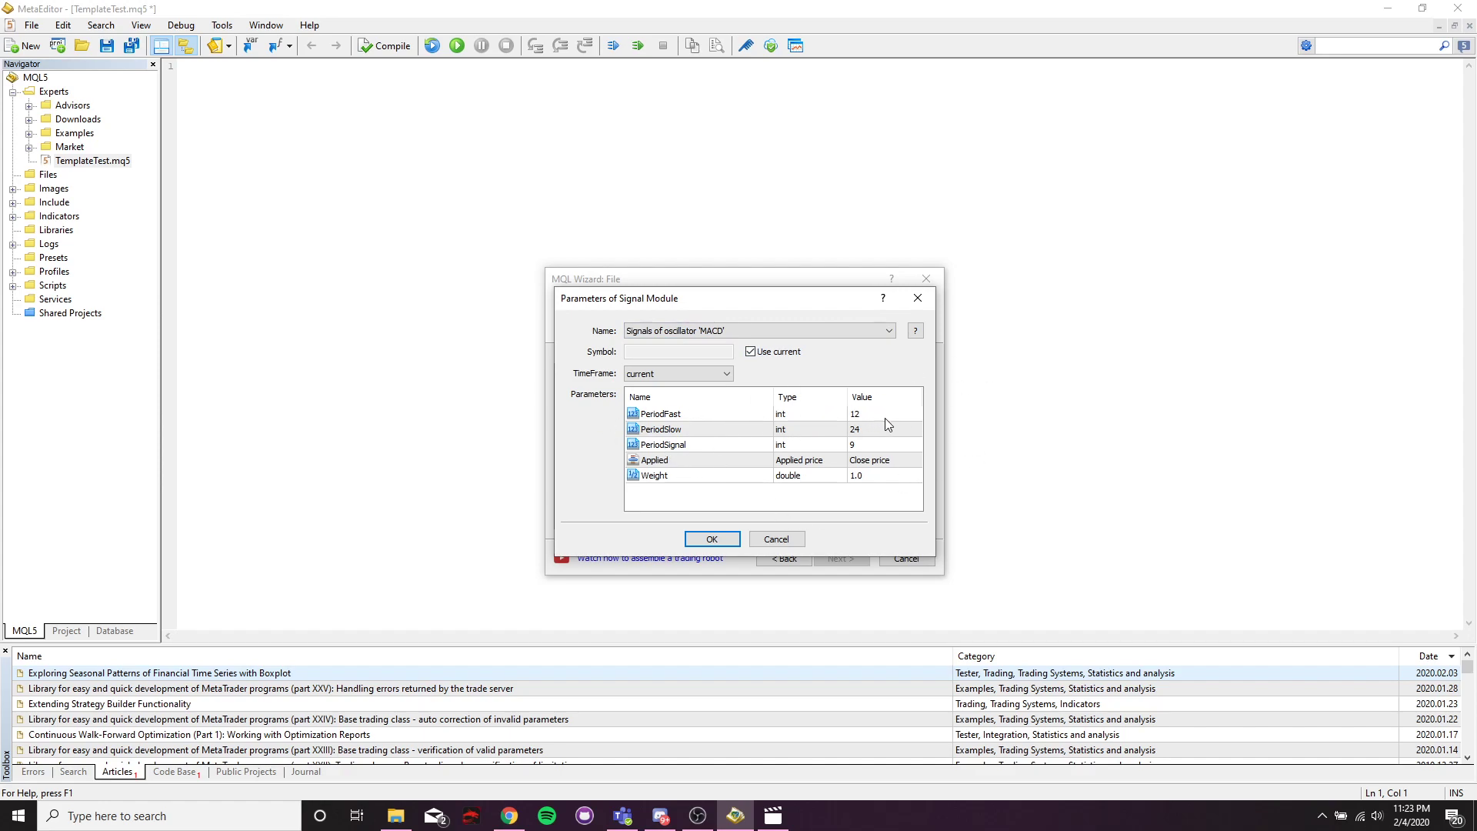
{"action": "mouse_move", "coordinate": [677, 465]}
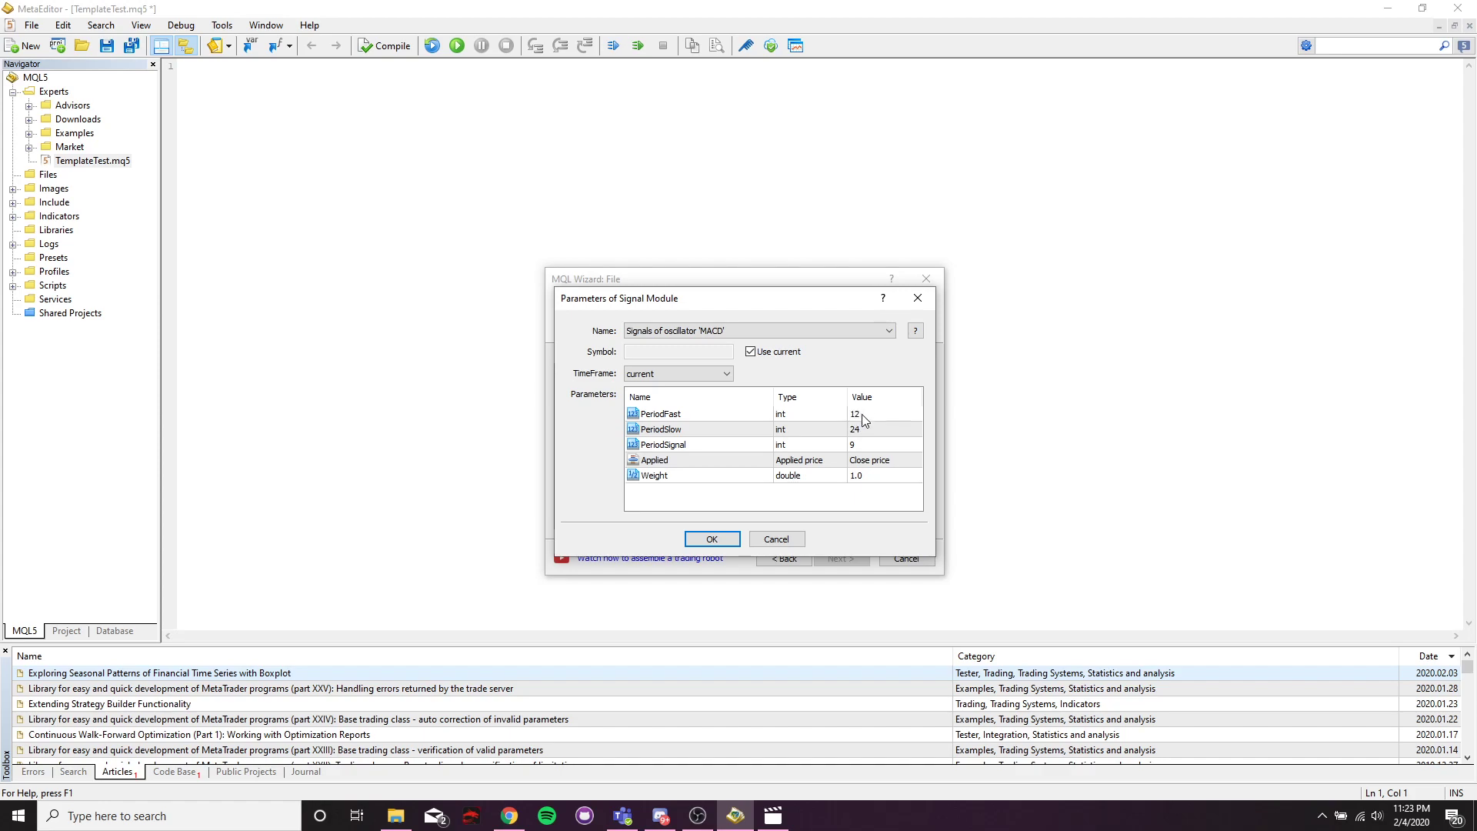
{"action": "mouse_move", "coordinate": [867, 418]}
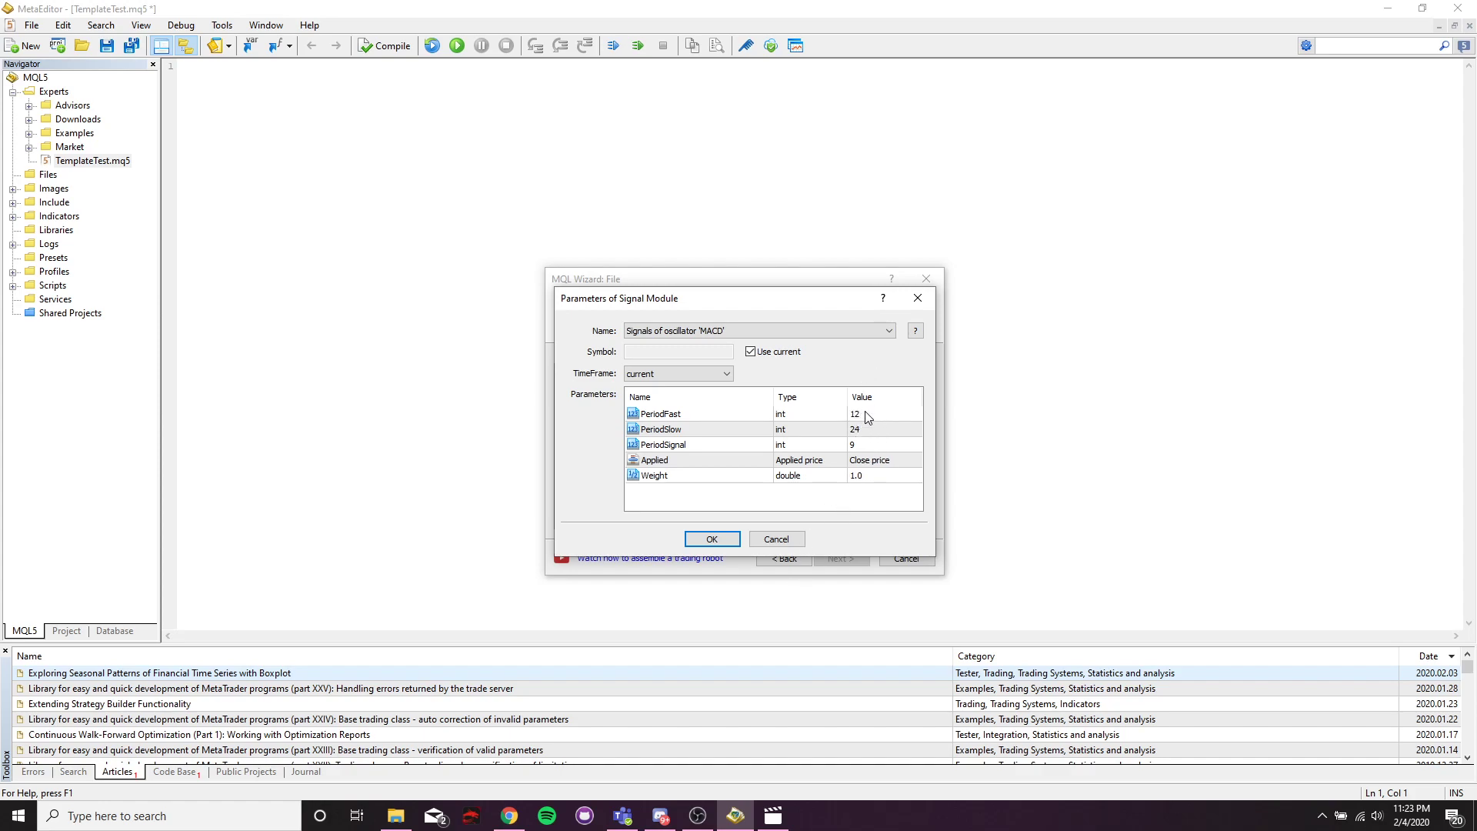
- Confirm the MACD signal with its parameters into the wizard list
{"action": "left_click", "coordinate": [871, 412]}
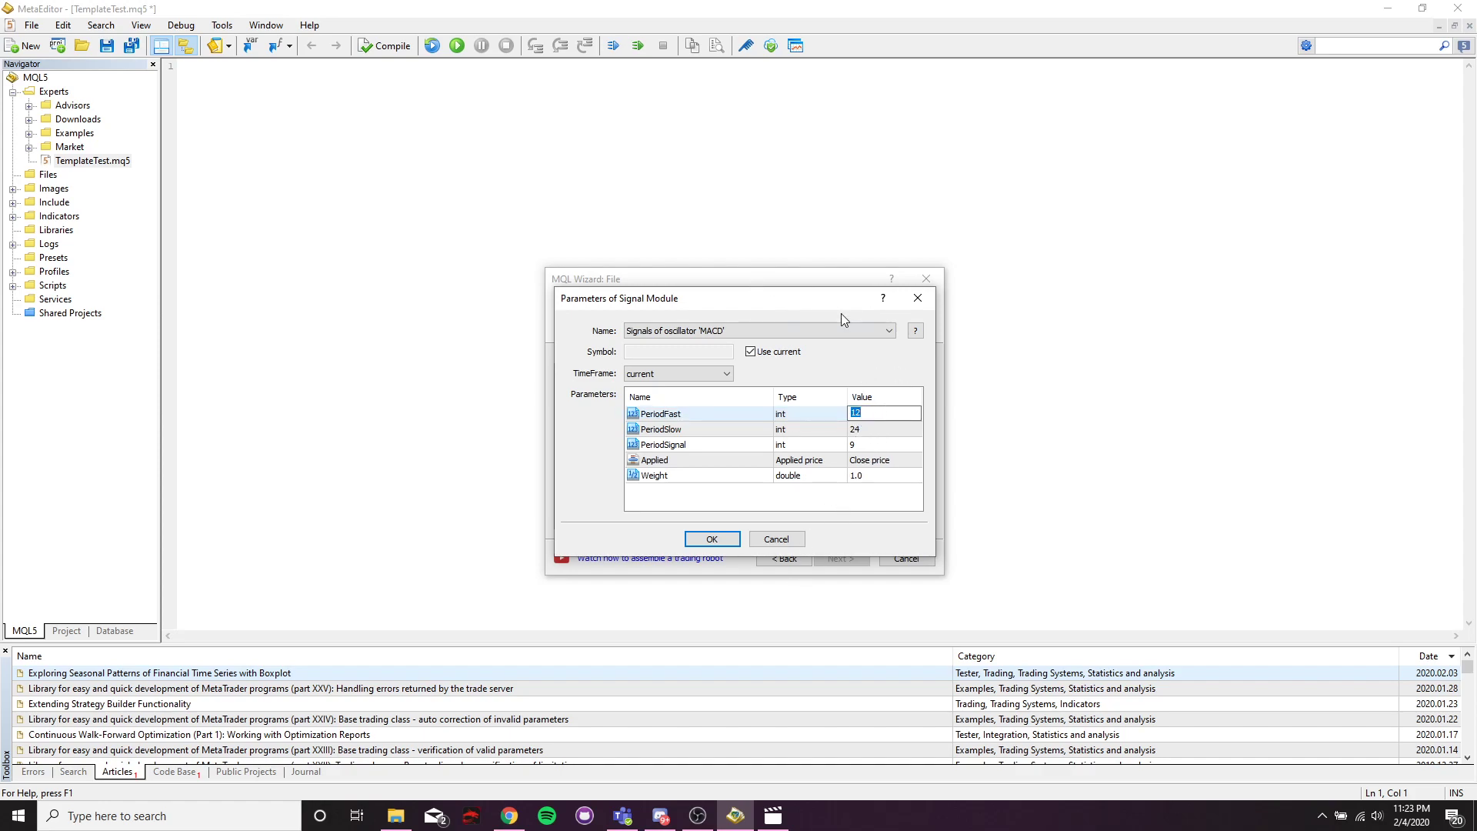
{"action": "mouse_move", "coordinate": [959, 428]}
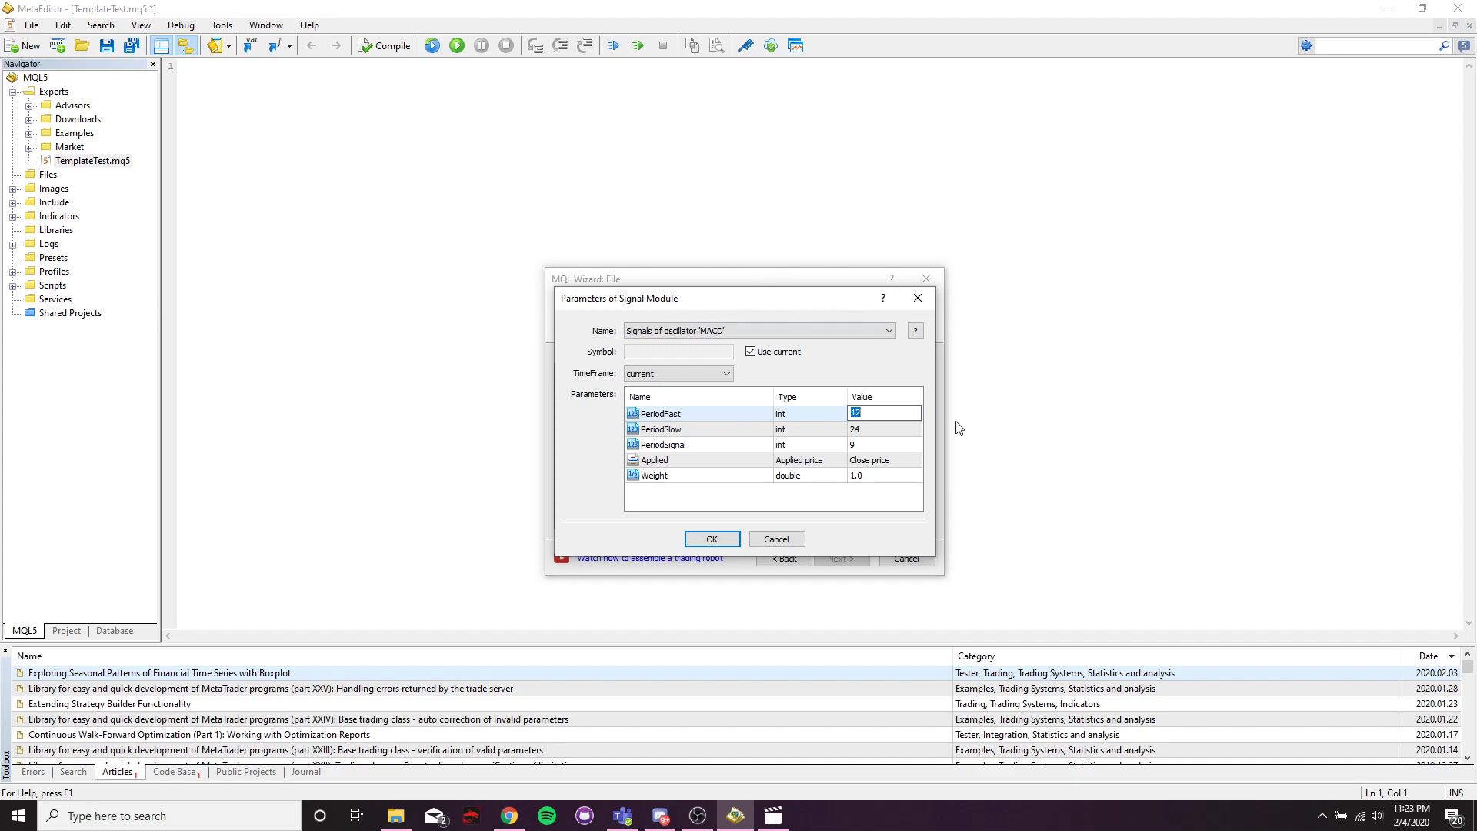
{"action": "mouse_move", "coordinate": [875, 409]}
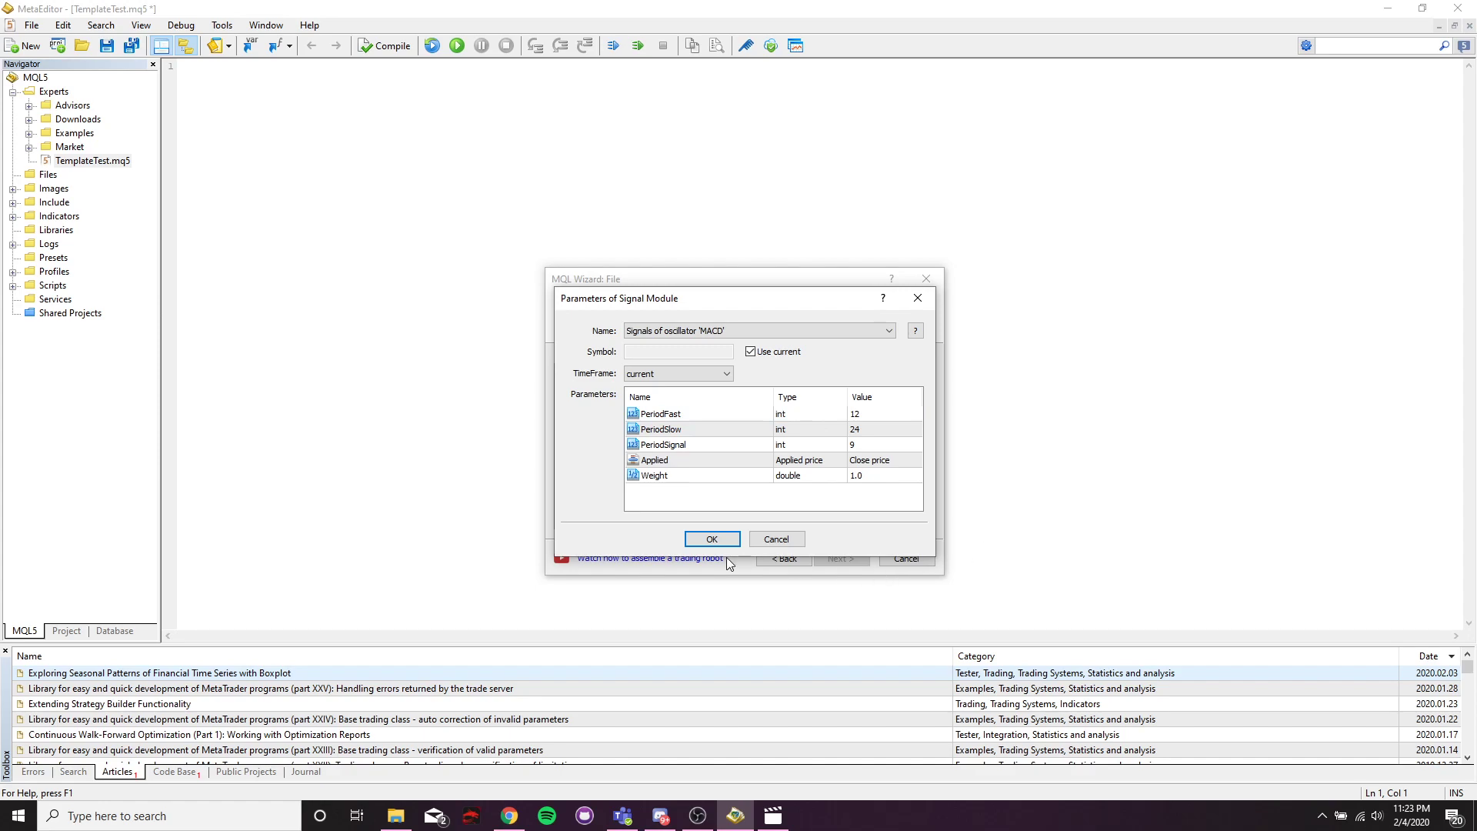
{"action": "left_click", "coordinate": [711, 538]}
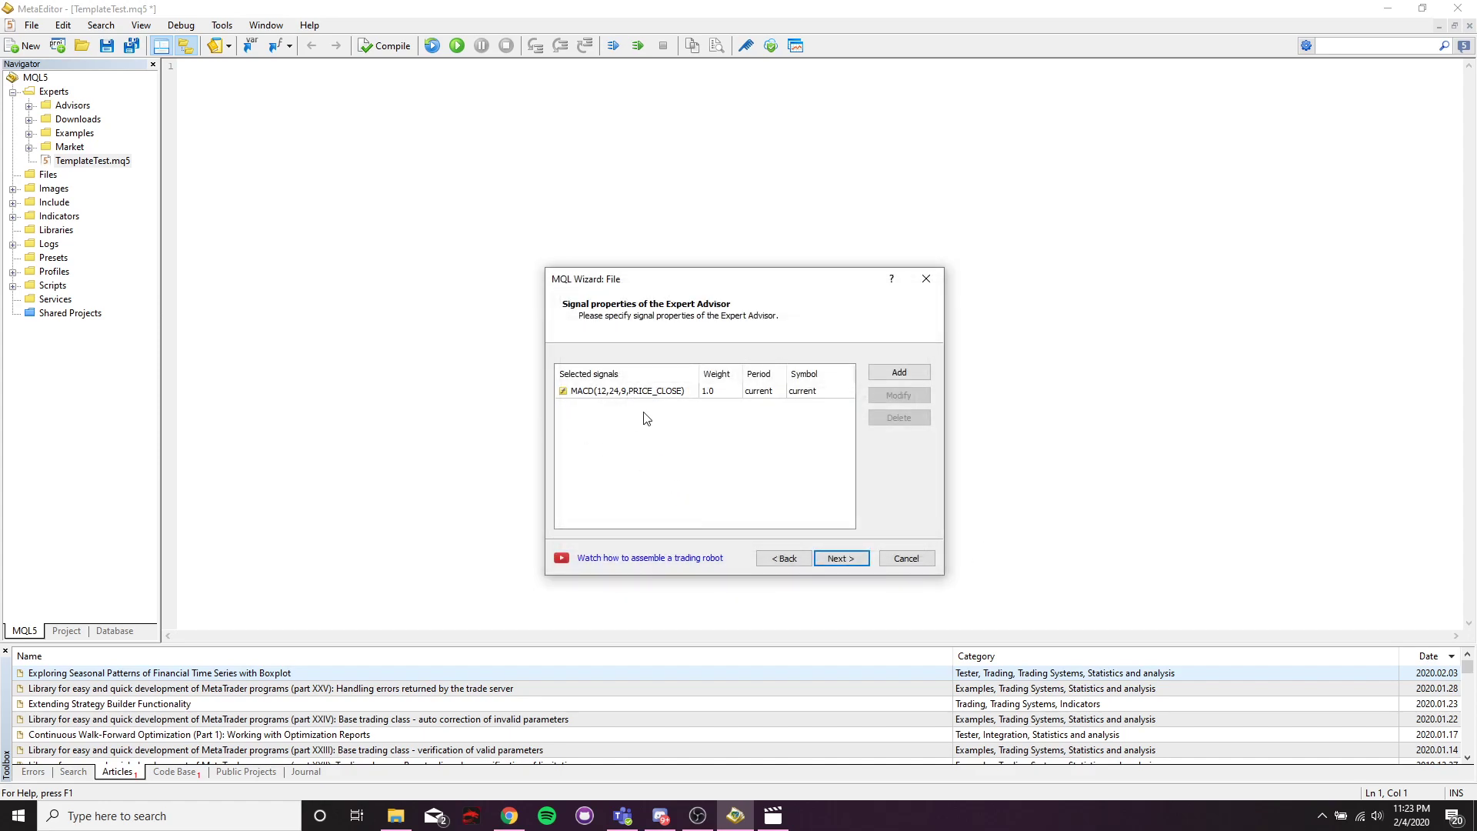
{"action": "mouse_move", "coordinate": [901, 399]}
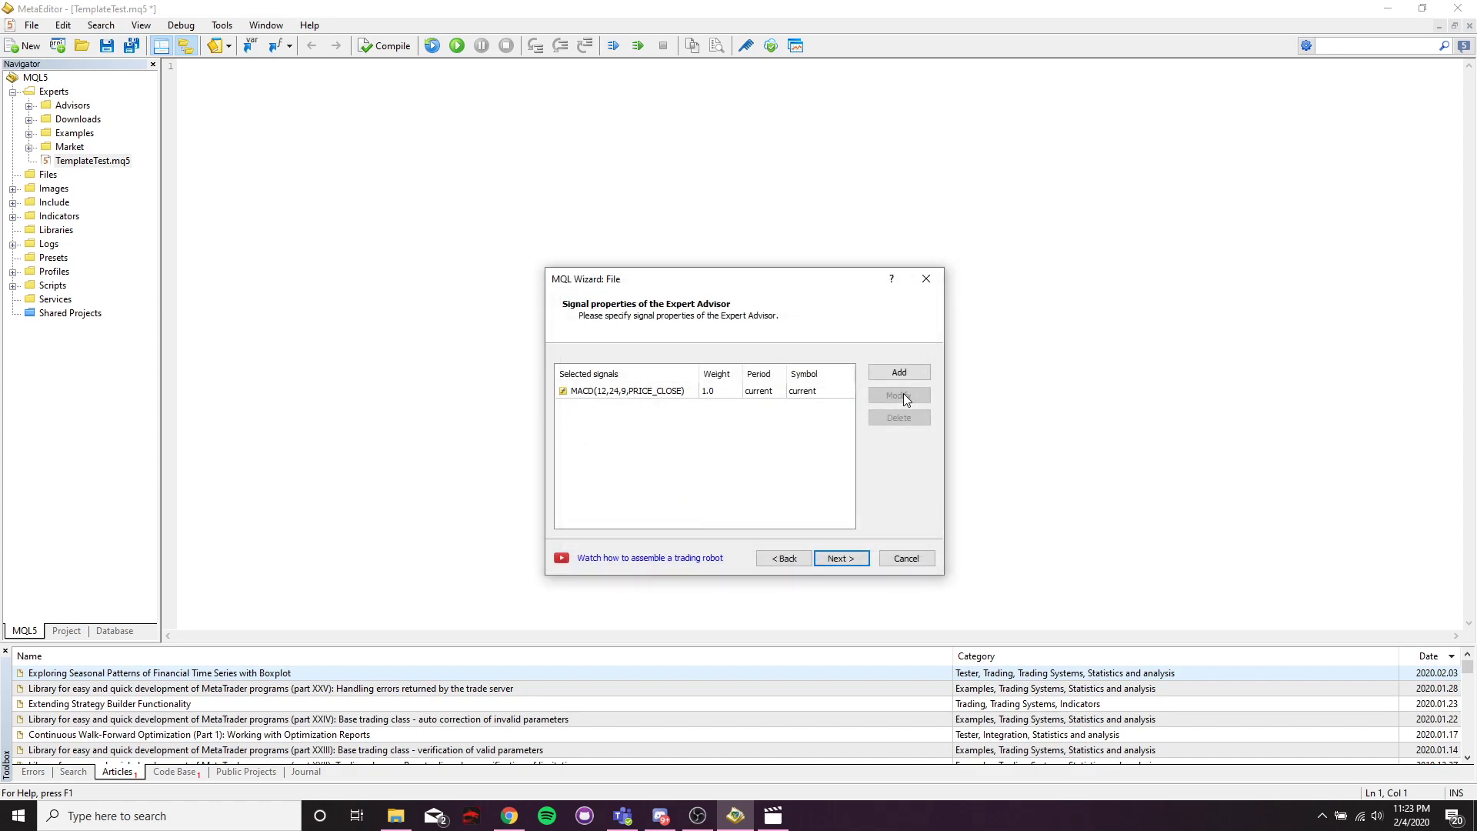
{"action": "mouse_move", "coordinate": [912, 377]}
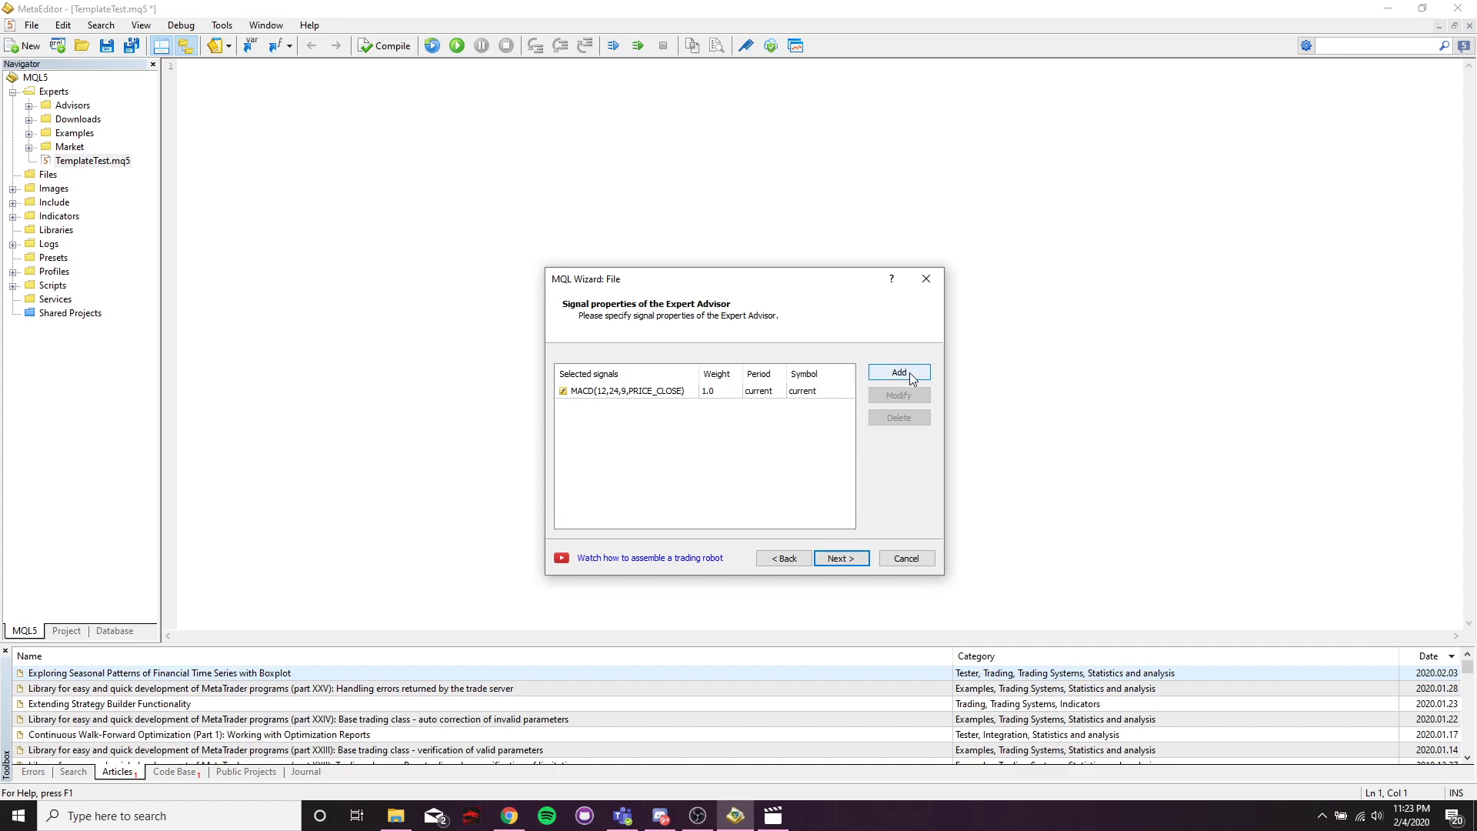
- Add a second signal, Signals of oscillator 'Bulls Power' with period 13, and confirm it
{"action": "left_click", "coordinate": [898, 371]}
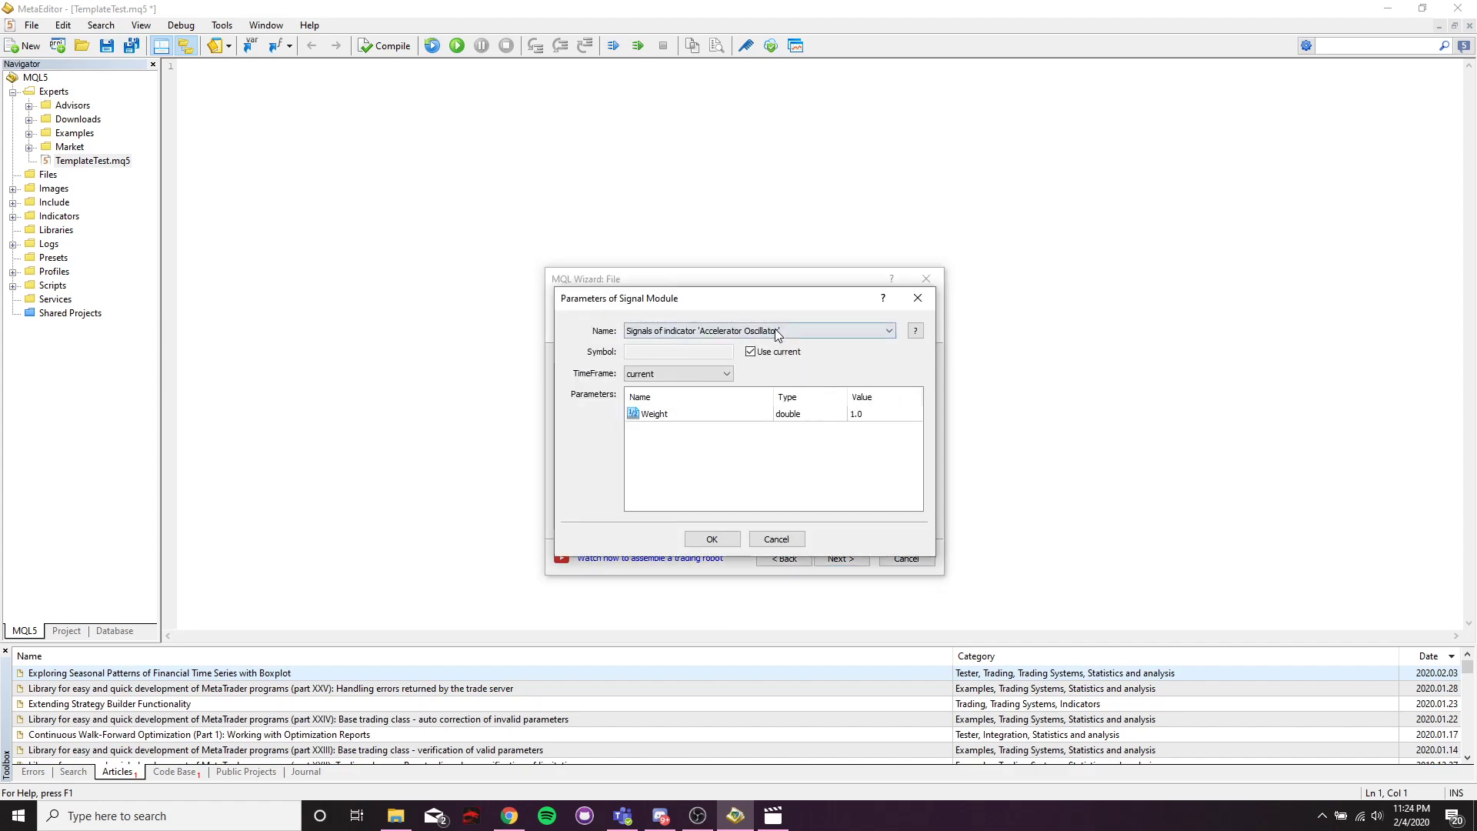
{"action": "left_click", "coordinate": [889, 329]}
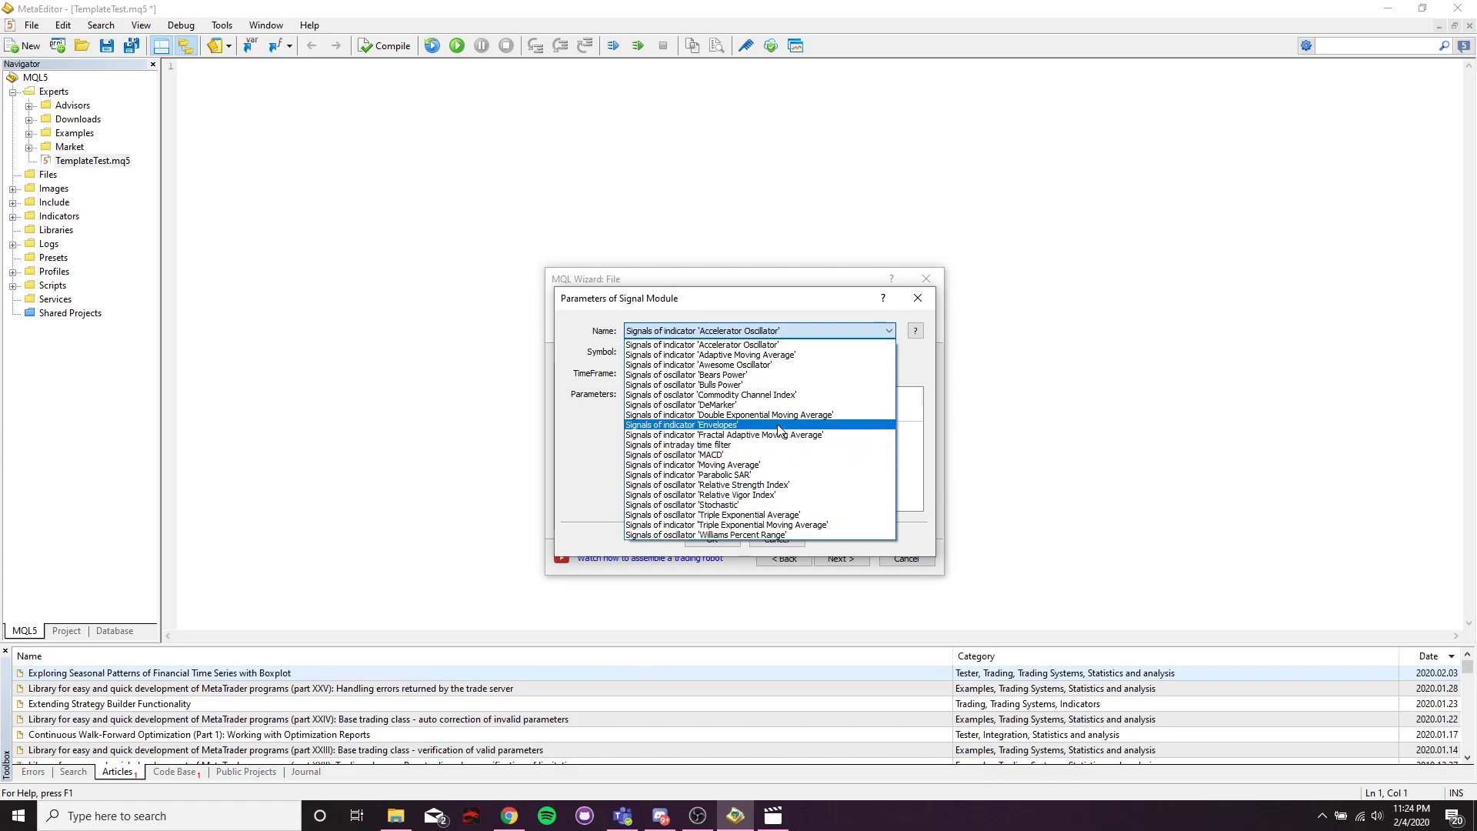
{"action": "mouse_move", "coordinate": [774, 392]}
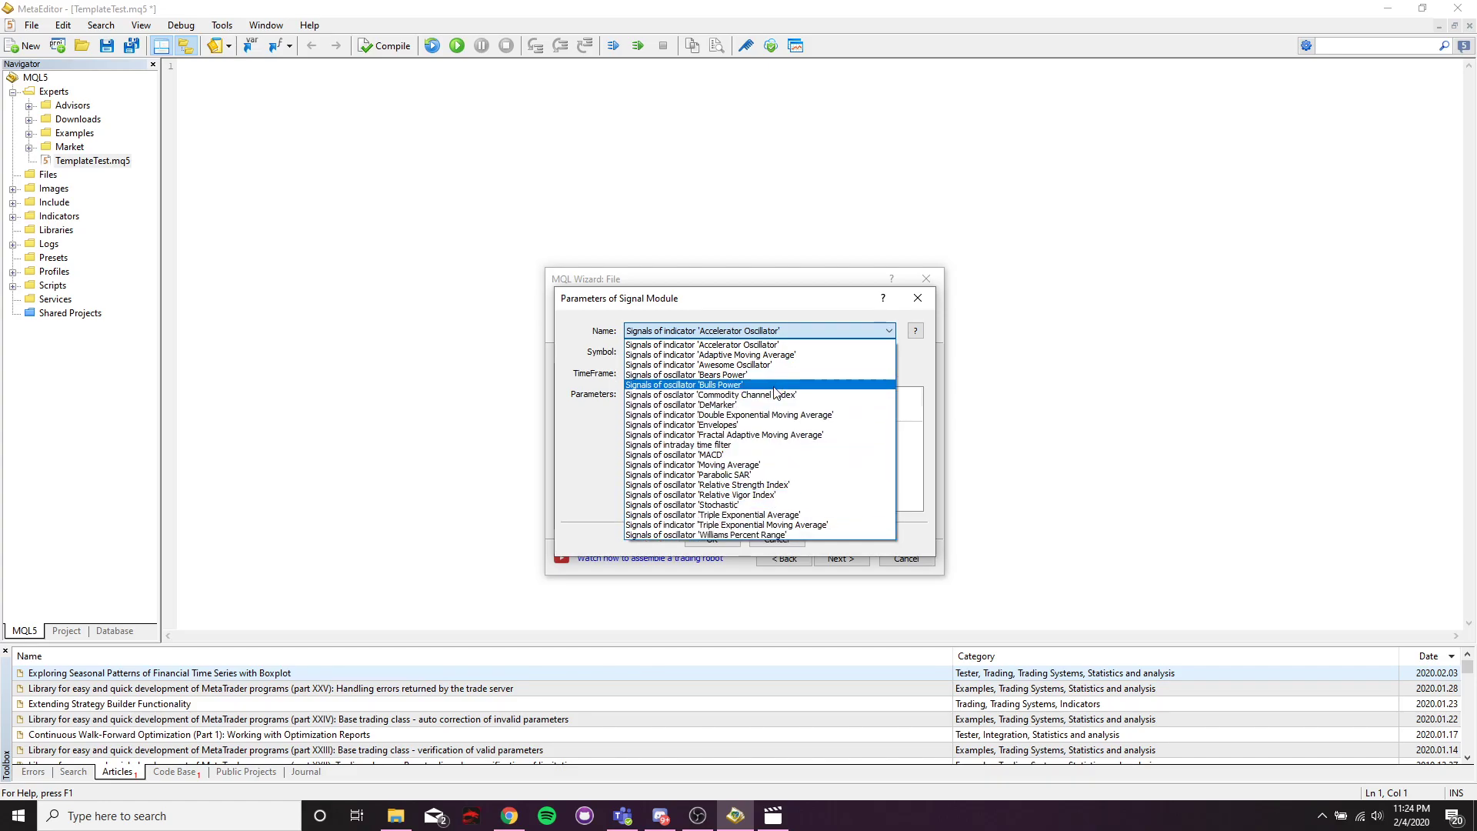
{"action": "left_click", "coordinate": [684, 385]}
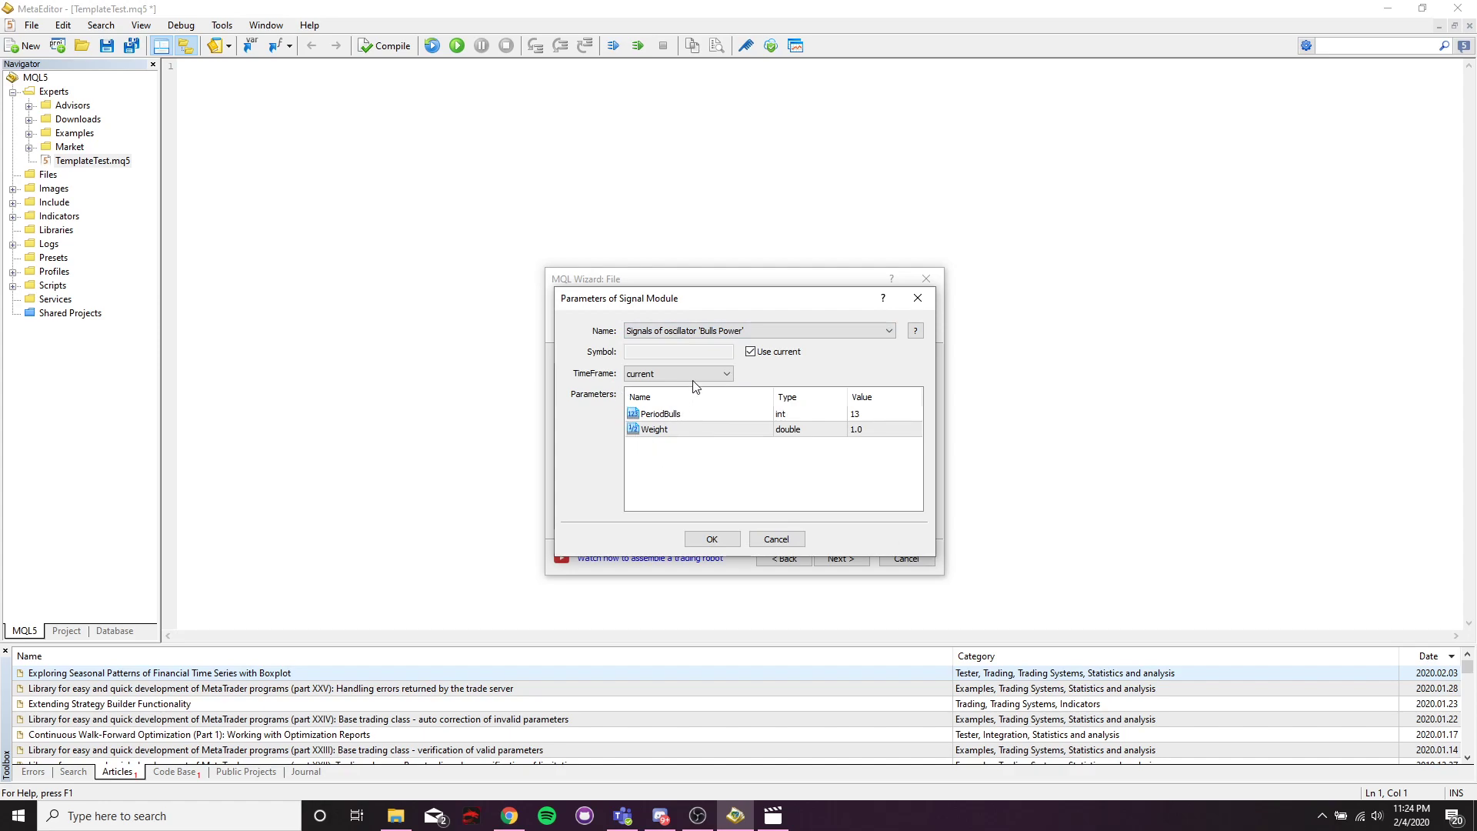
{"action": "left_click", "coordinate": [710, 538]}
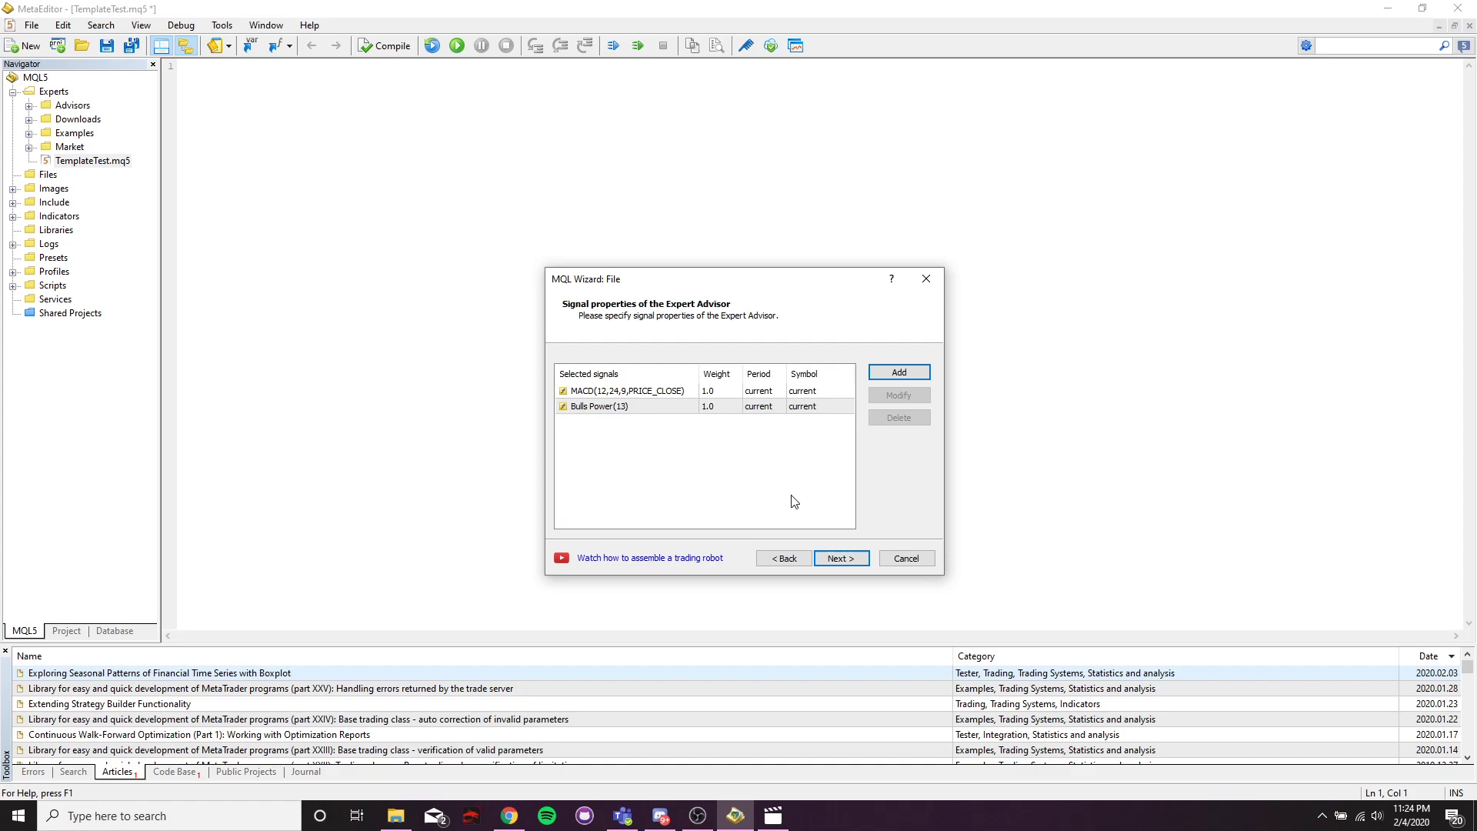
- On the trailing page choose Trailing Stop based on MA (period 12, simple, close price)
{"action": "left_click", "coordinate": [840, 559]}
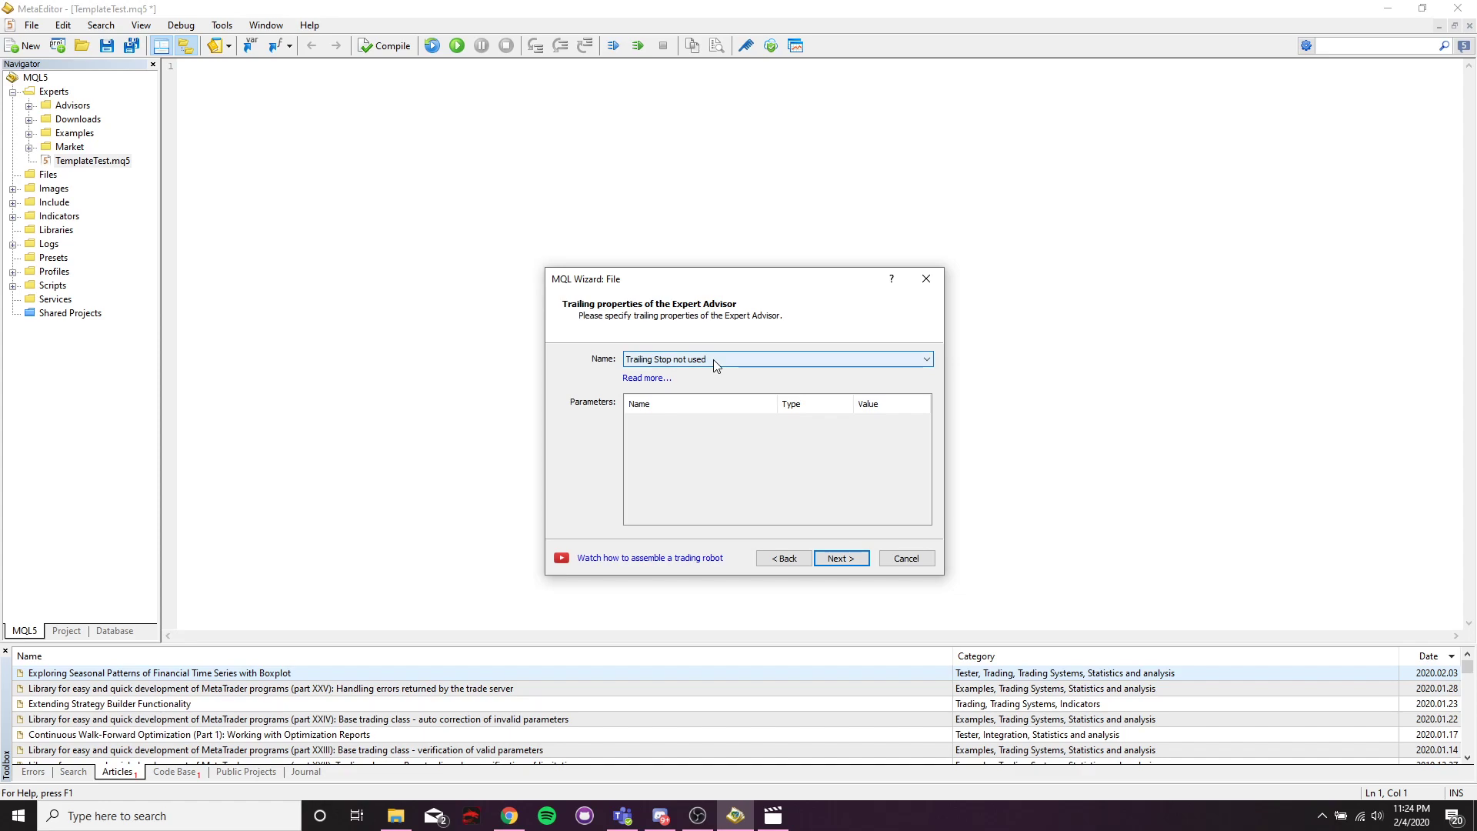
{"action": "left_click", "coordinate": [926, 359]}
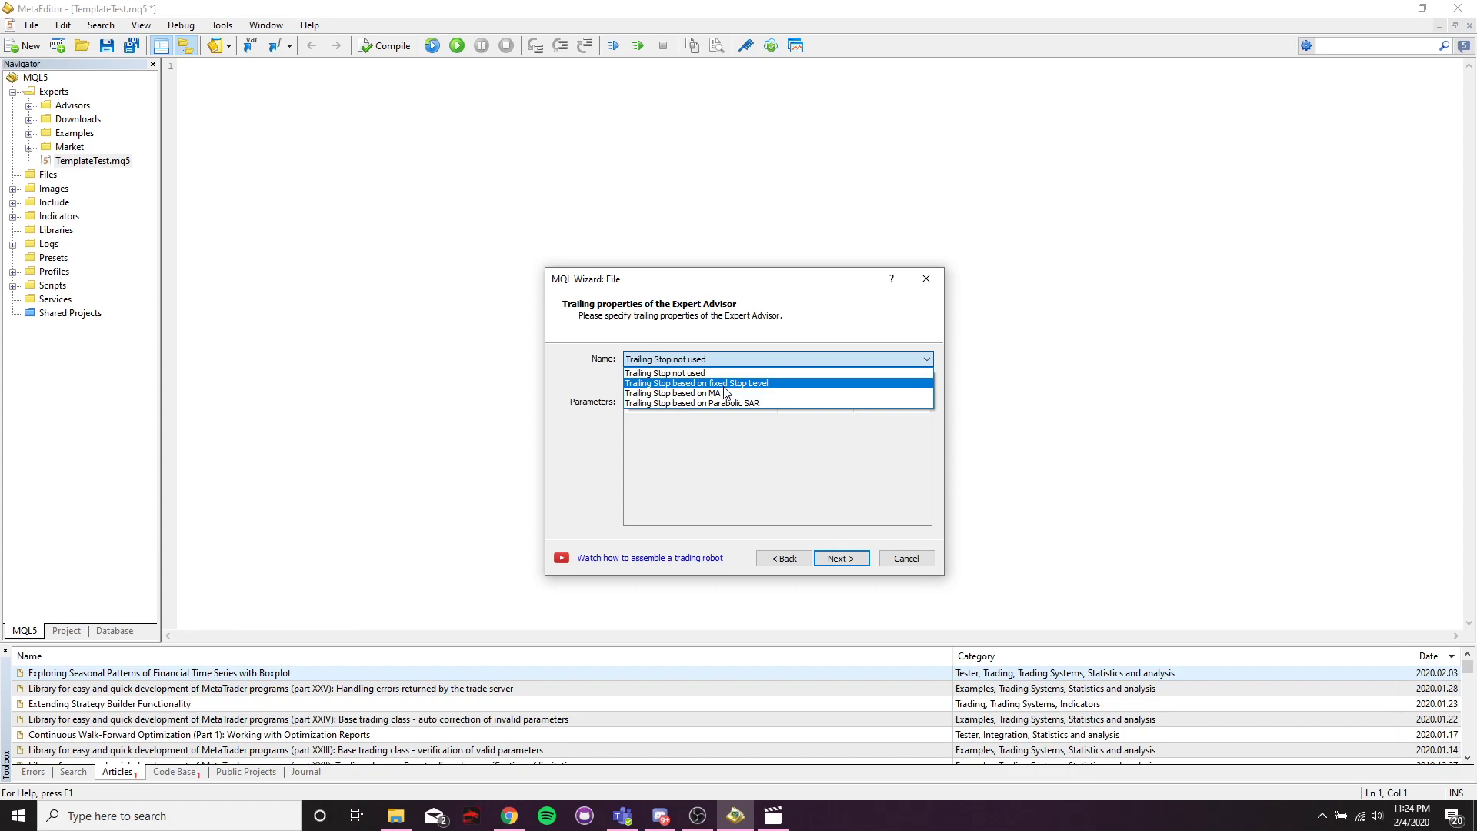
{"action": "mouse_move", "coordinate": [795, 397]}
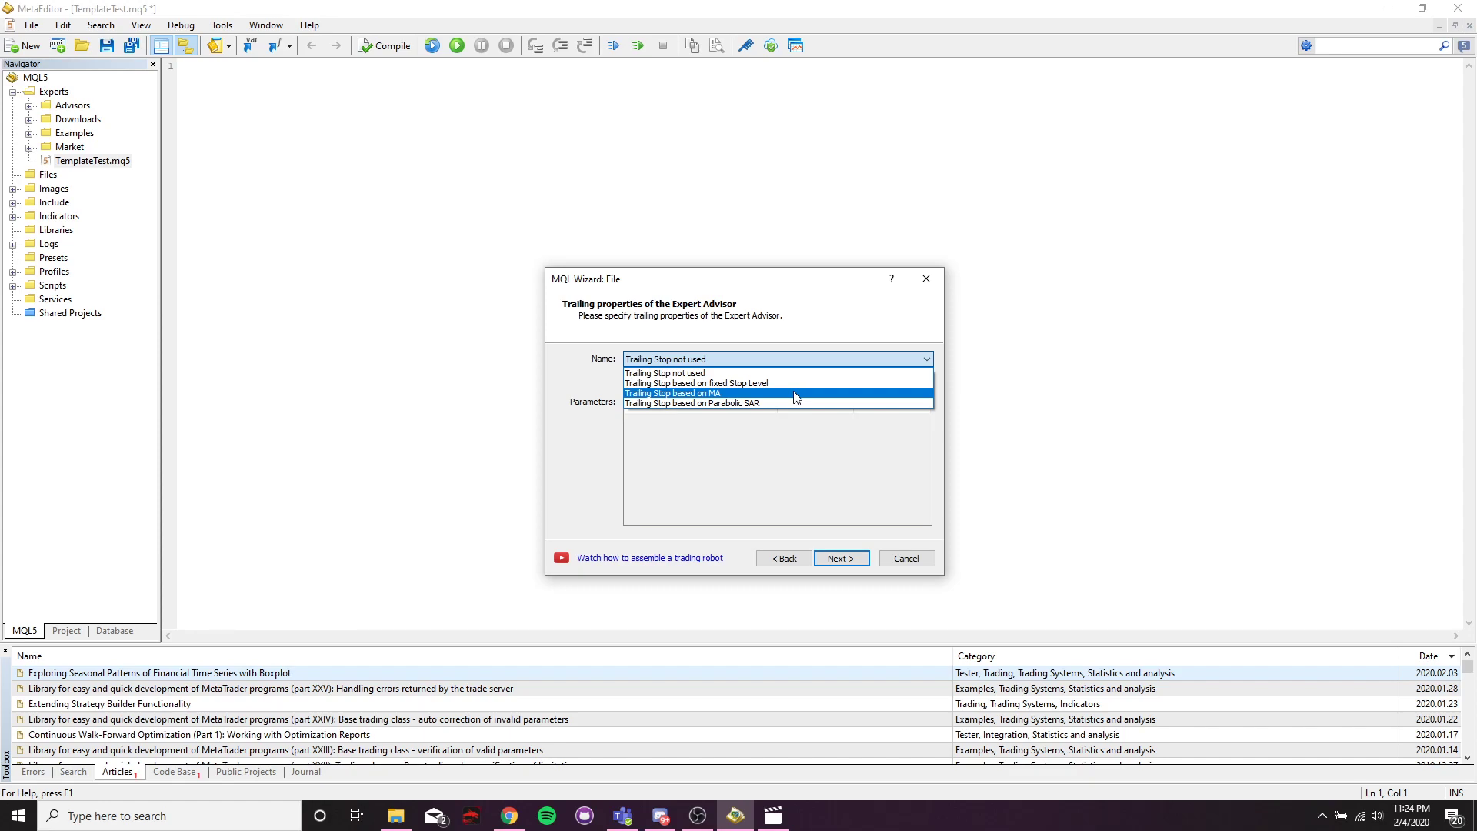
{"action": "mouse_move", "coordinate": [760, 397]}
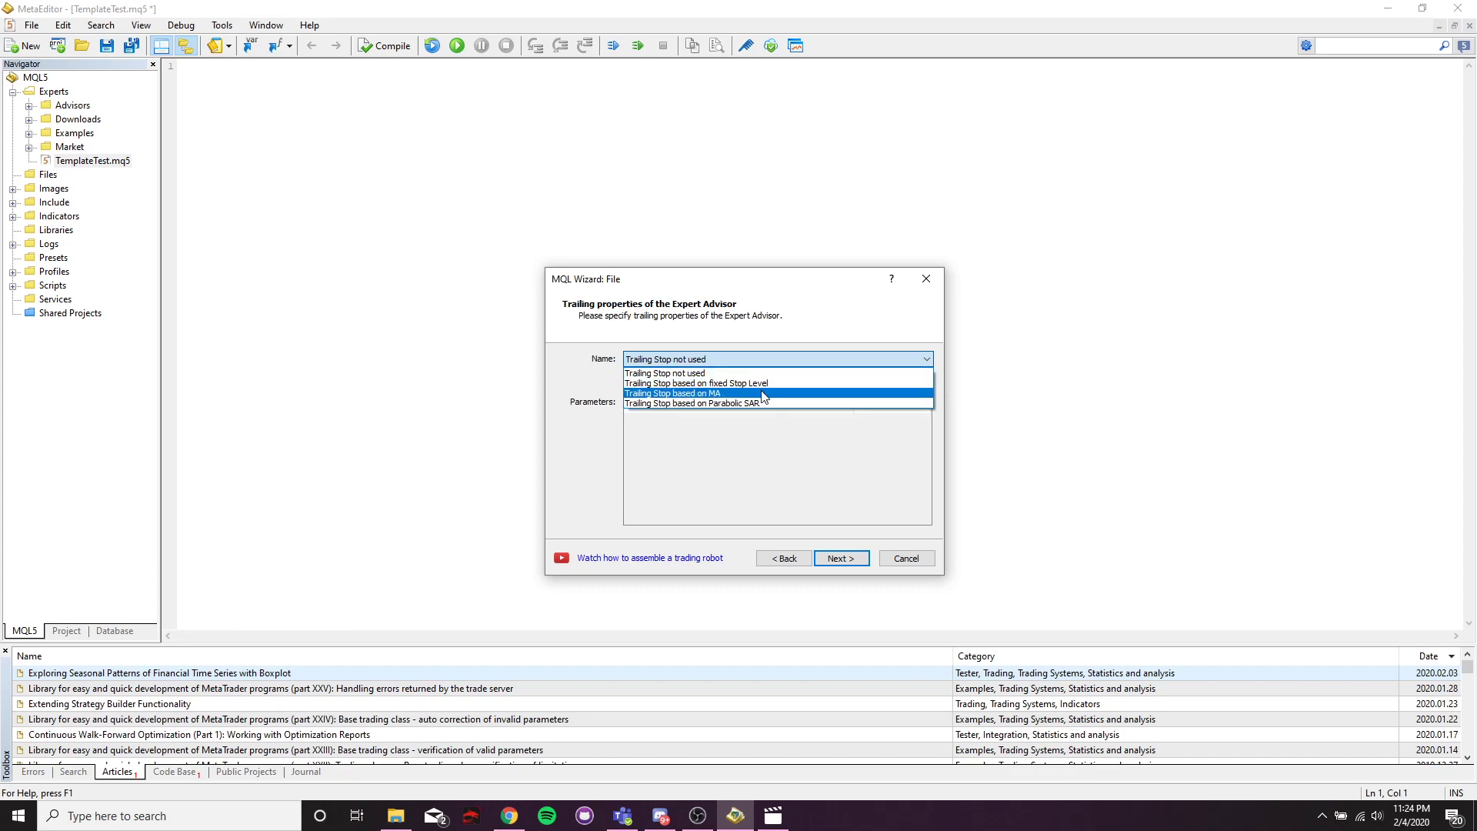
{"action": "left_click", "coordinate": [701, 394]}
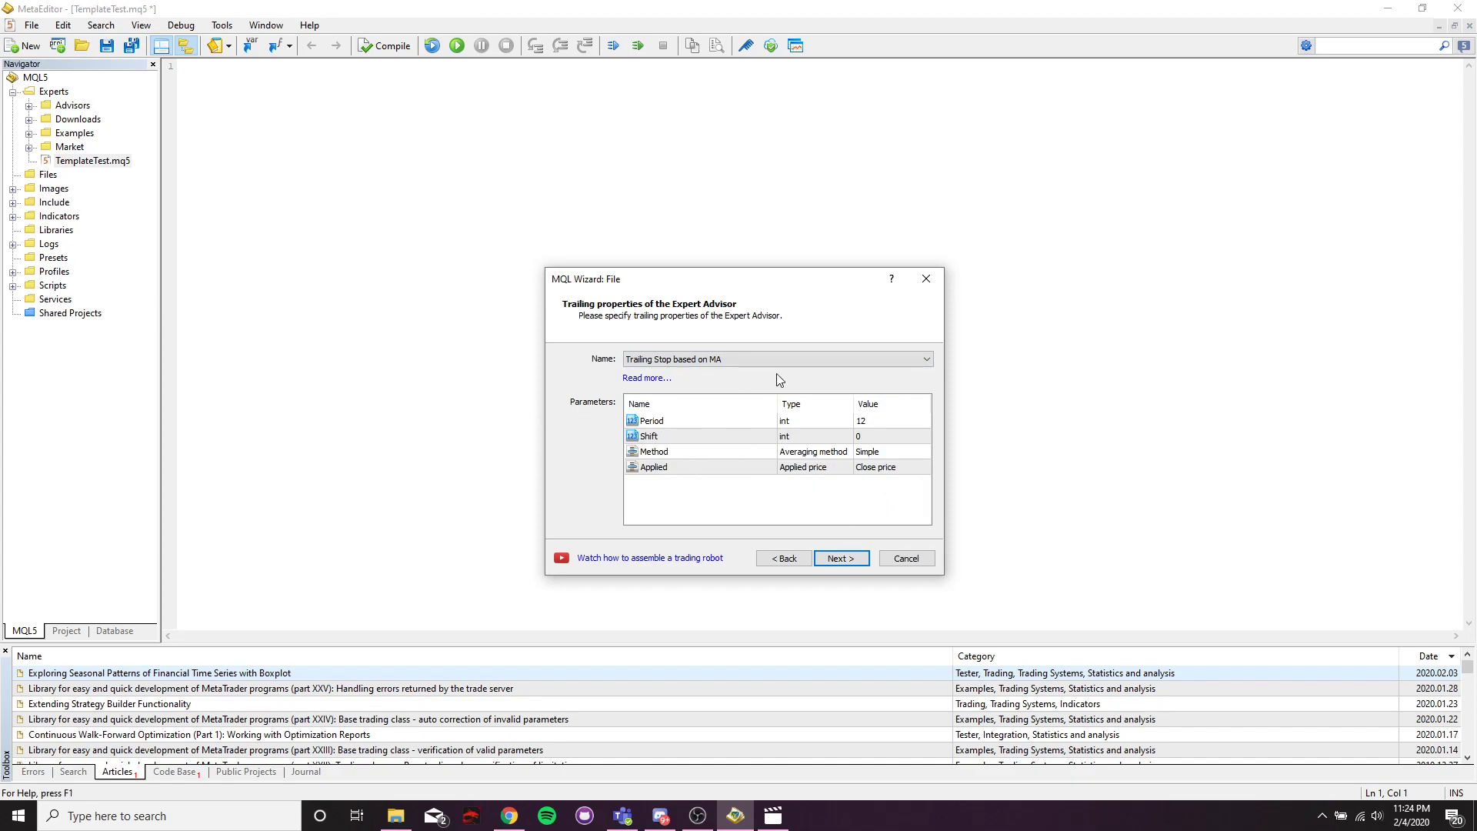
- Reach money management and review options, keeping fixed trade volume of 0.1 lots
{"action": "left_click", "coordinate": [840, 558]}
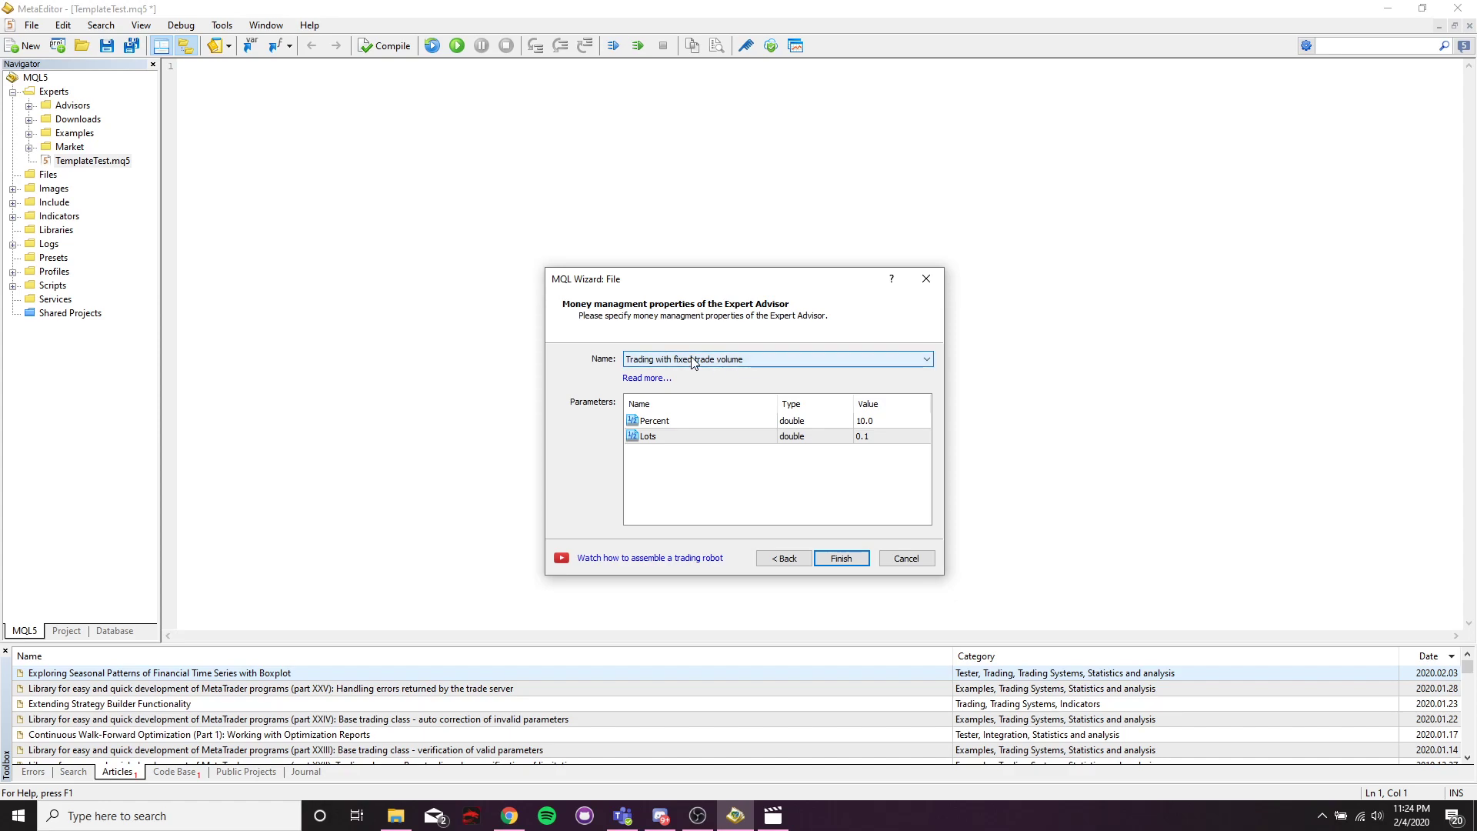
{"action": "mouse_move", "coordinate": [789, 363]}
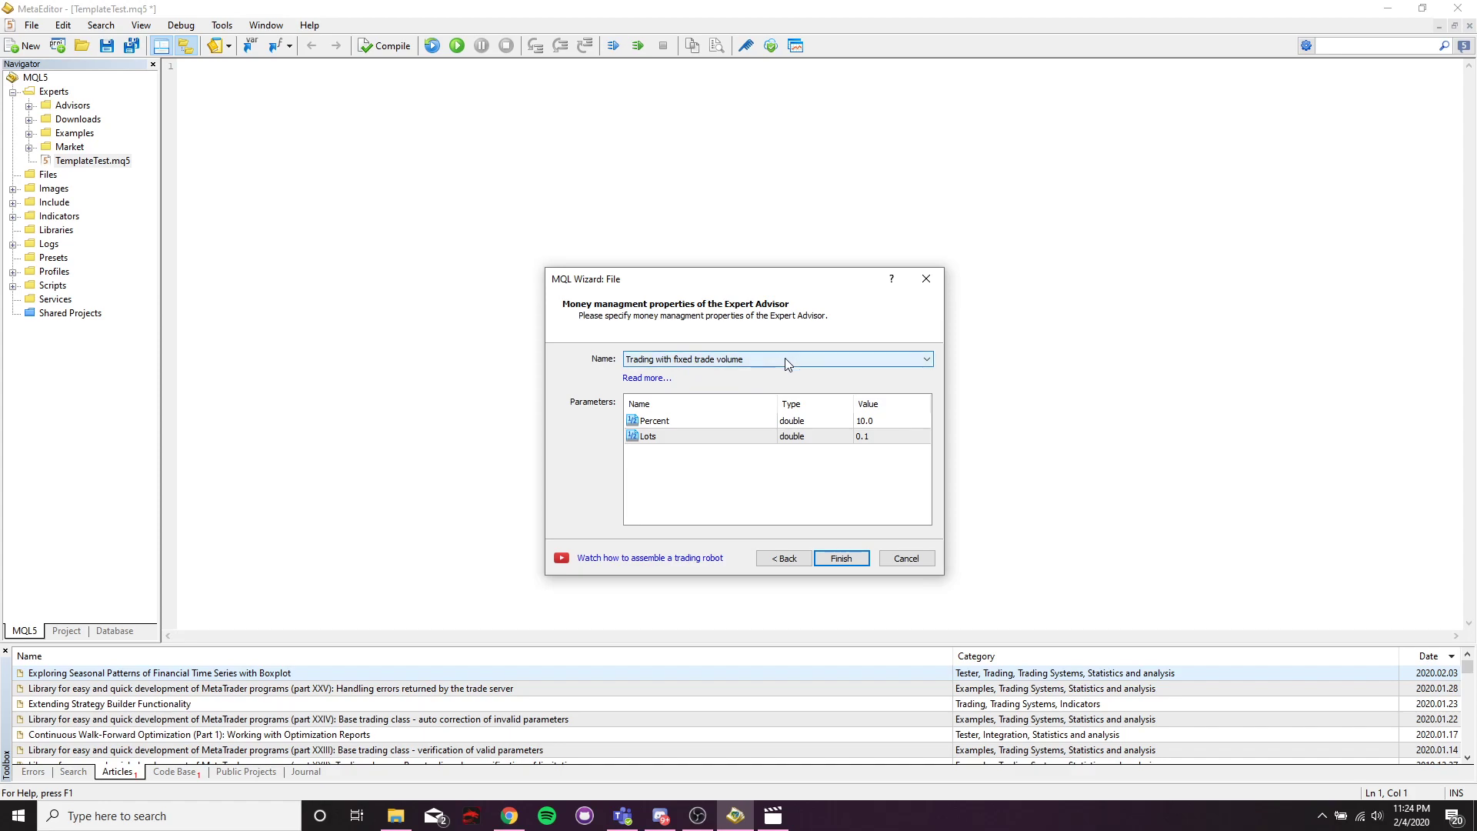
{"action": "left_click", "coordinate": [925, 359]}
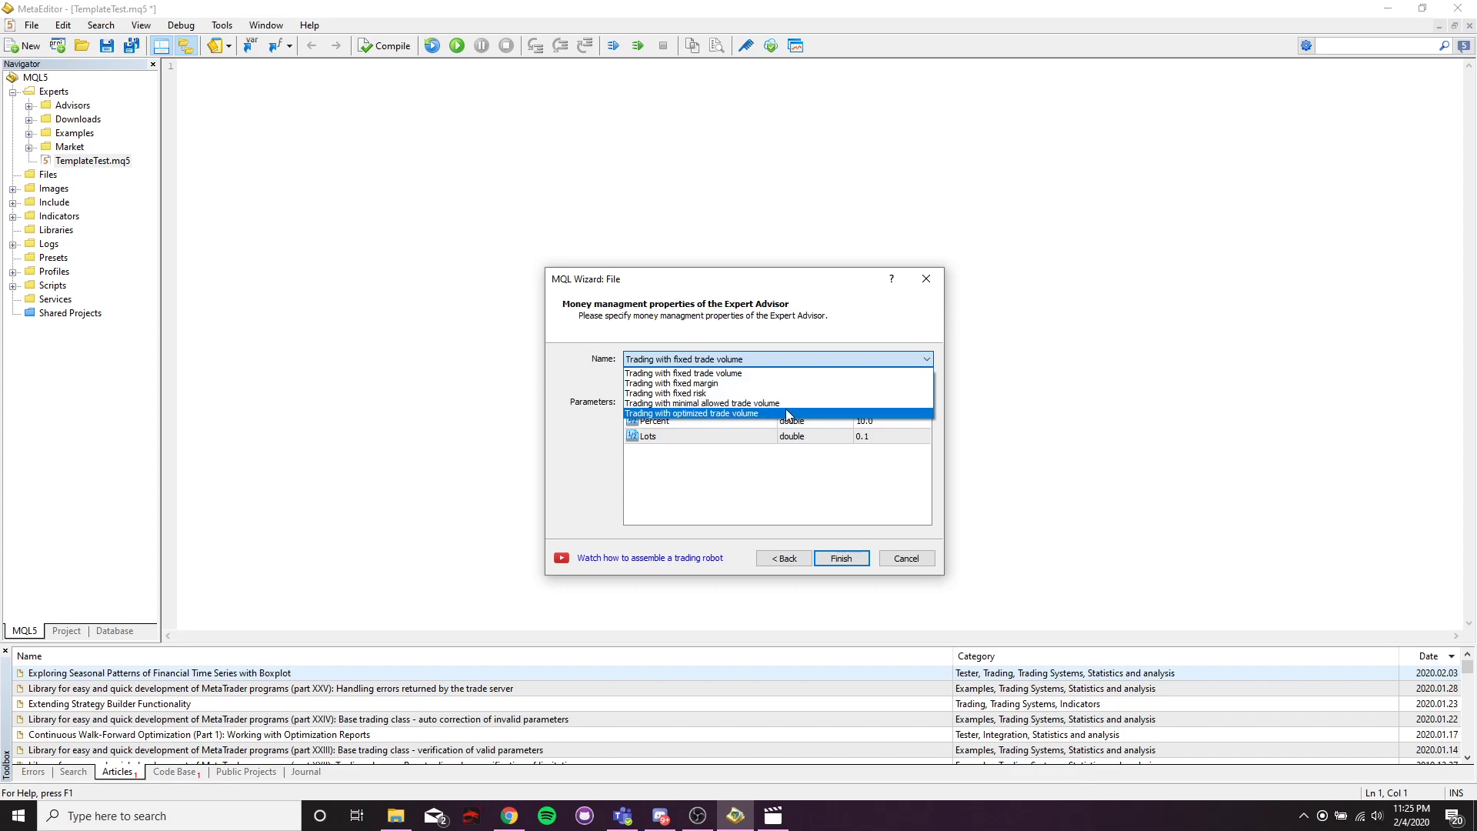
{"action": "mouse_move", "coordinate": [763, 428]}
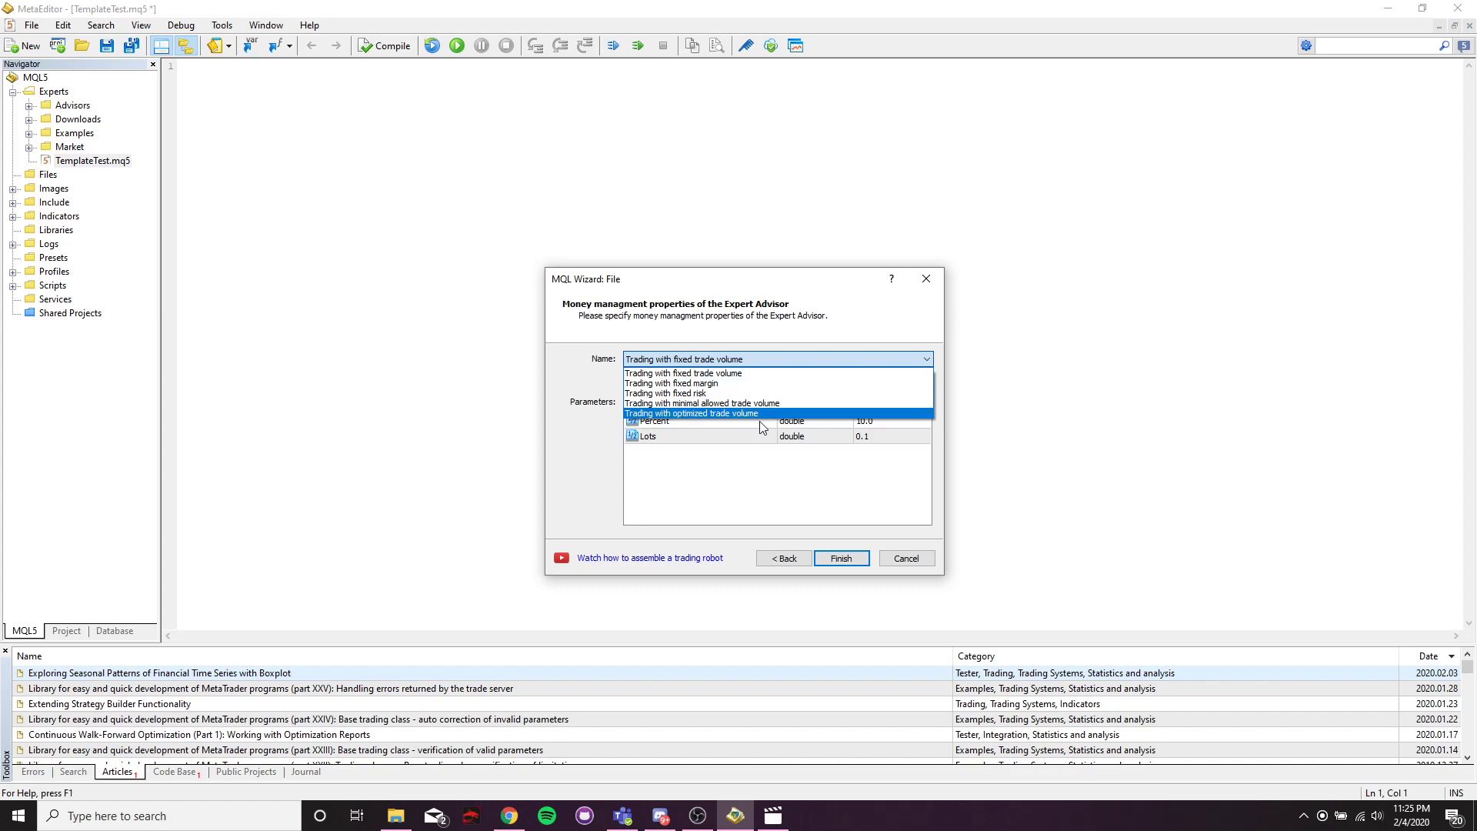
{"action": "mouse_move", "coordinate": [766, 463]}
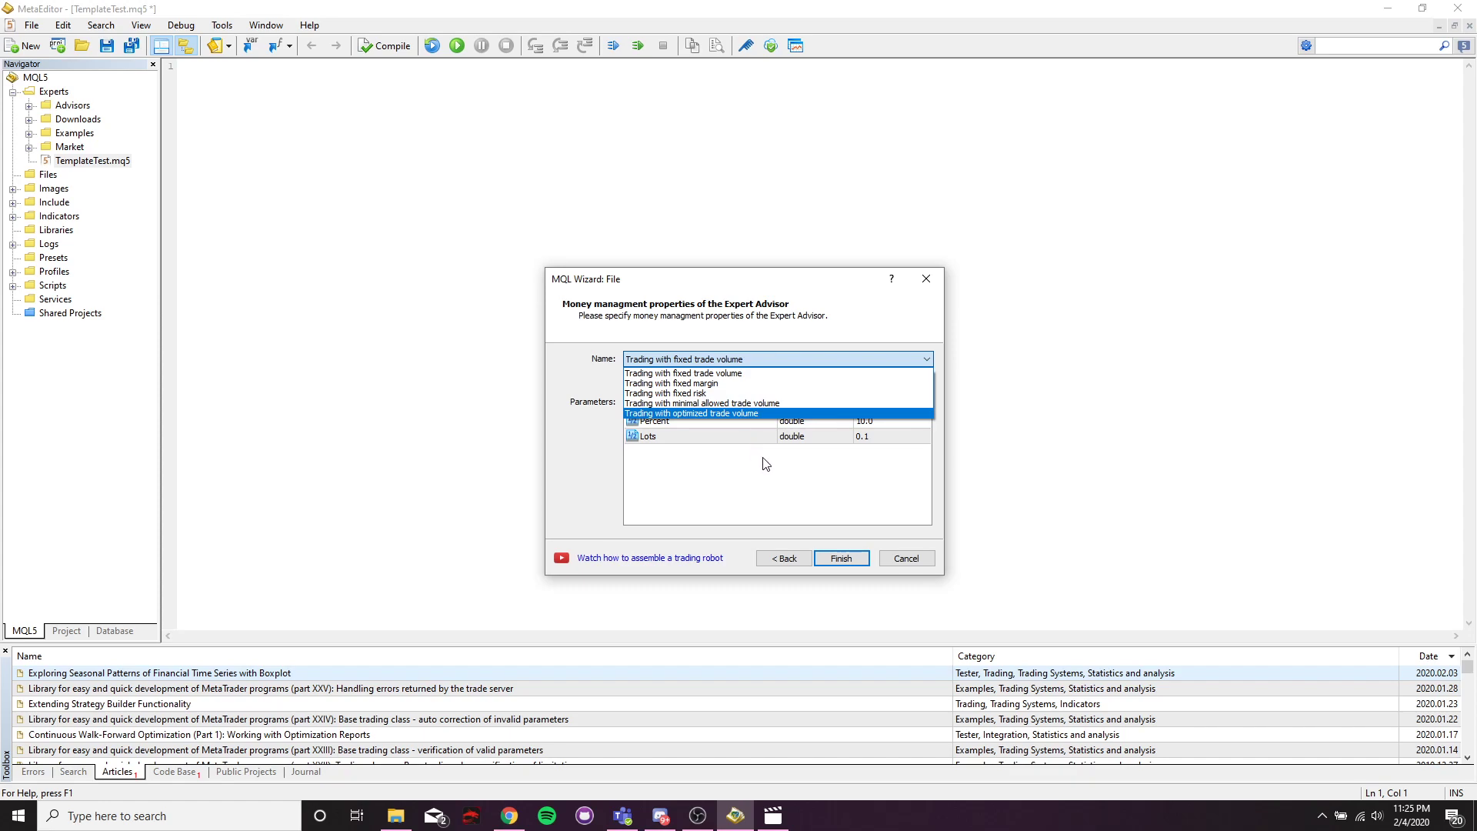
{"action": "mouse_move", "coordinate": [796, 472]}
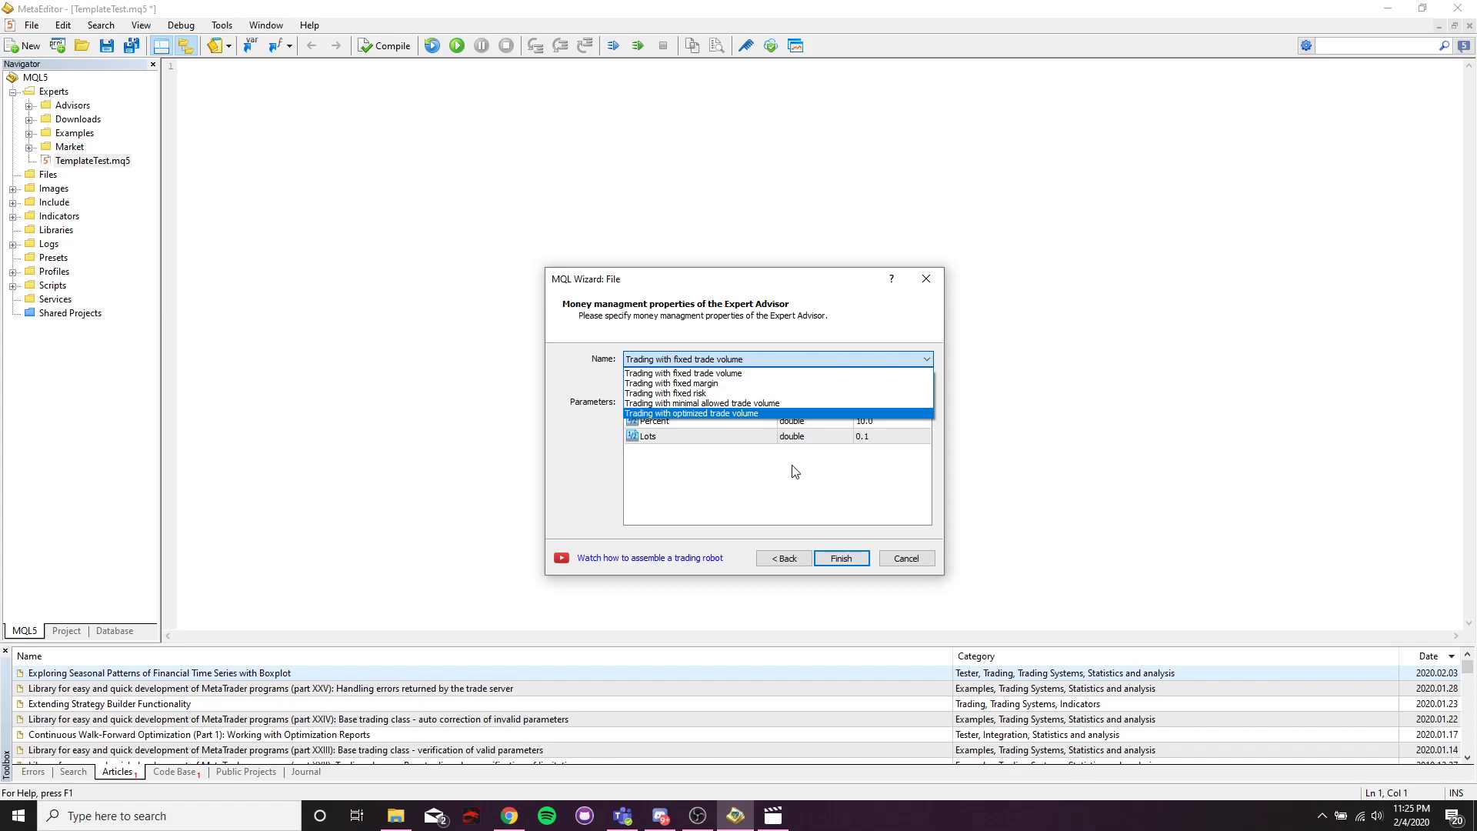
{"action": "mouse_move", "coordinate": [816, 449]}
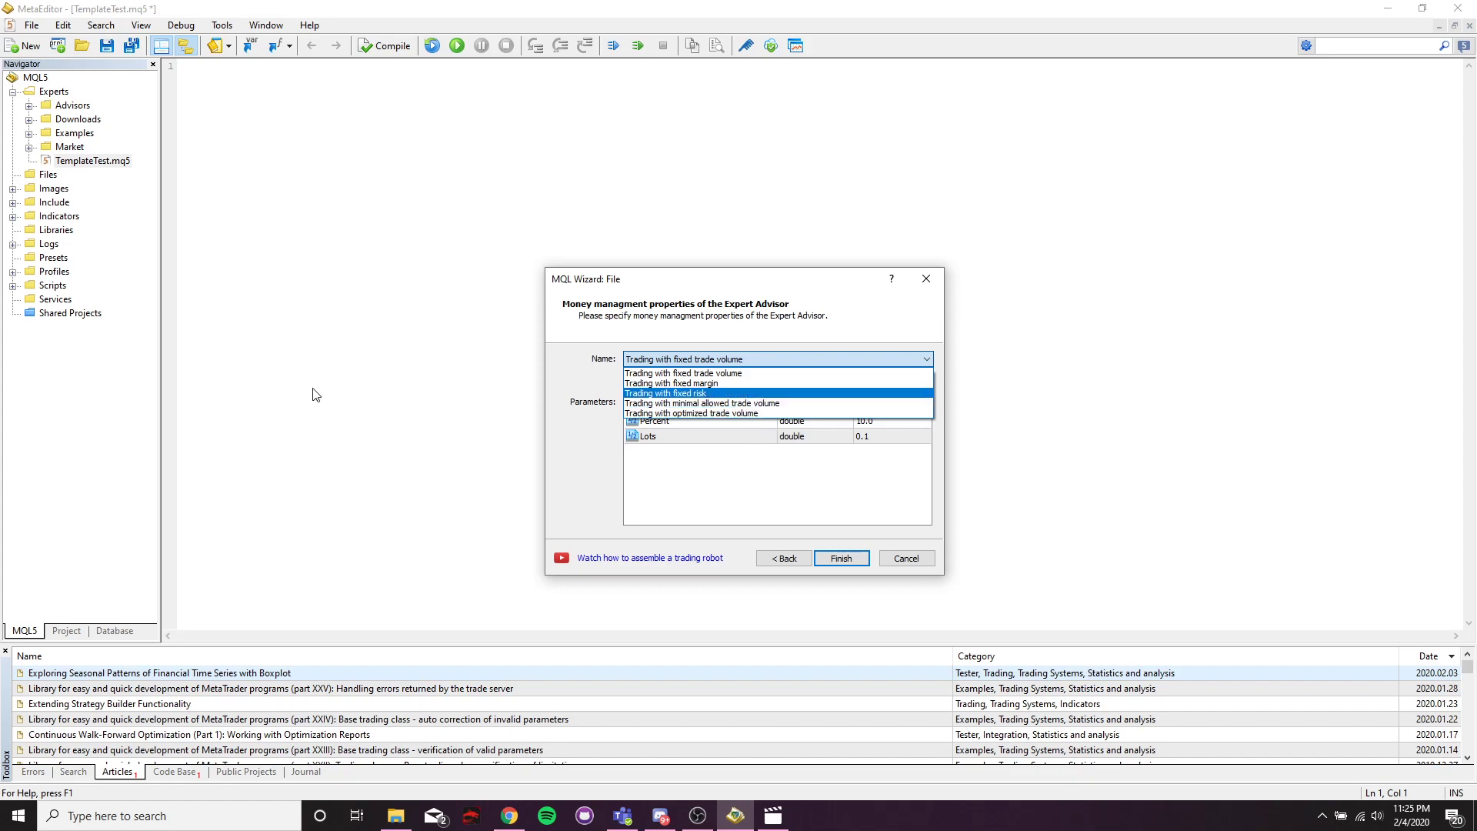
{"action": "mouse_move", "coordinate": [760, 418]}
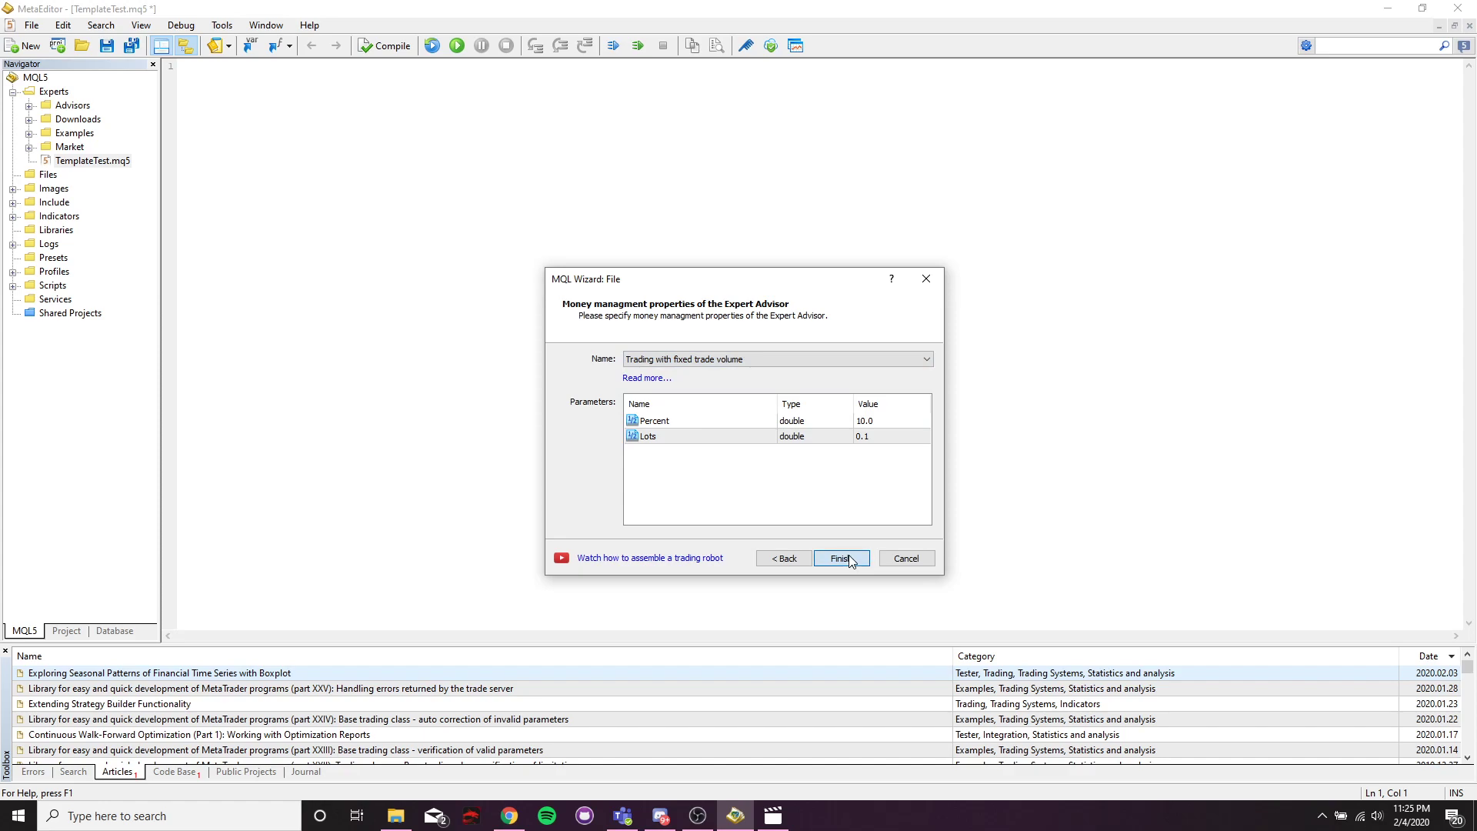
- Finish the wizard to generate GenerateTest.mq5 and read through its generated source
{"action": "left_click", "coordinate": [839, 559]}
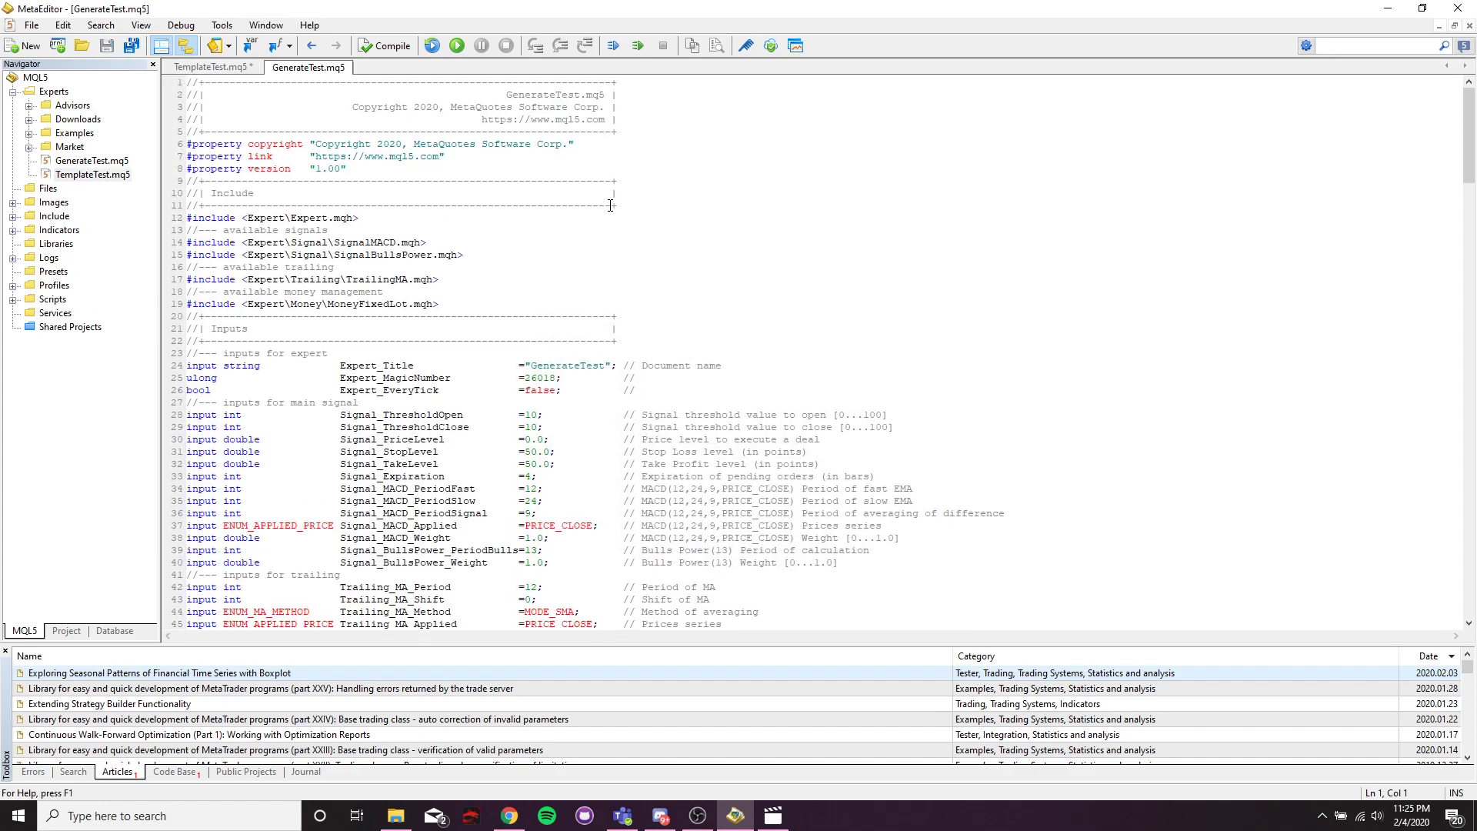
{"action": "mouse_move", "coordinate": [649, 242]}
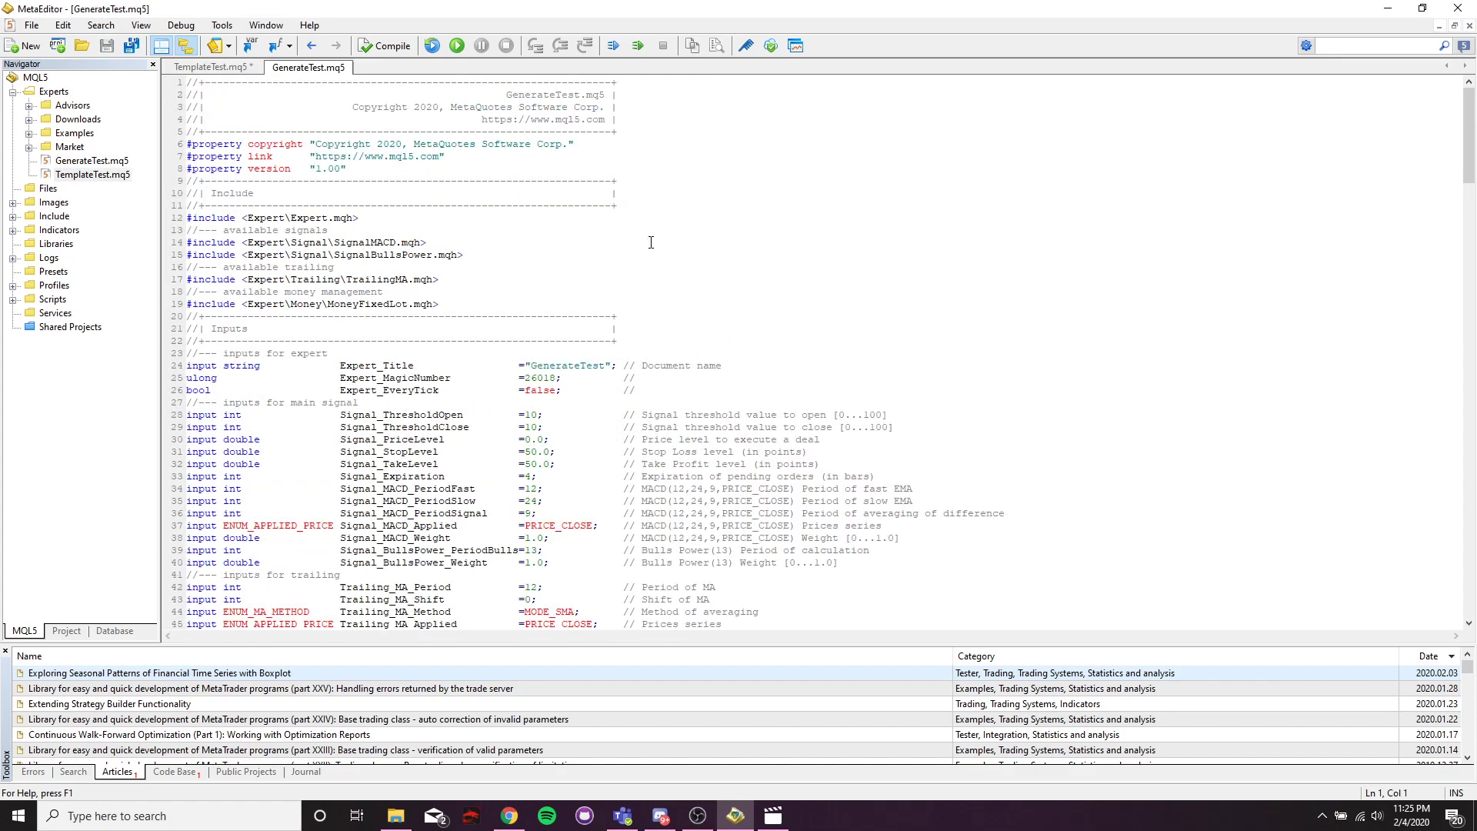
{"action": "scroll", "scroll_direction": "down", "scroll_amount": 3}
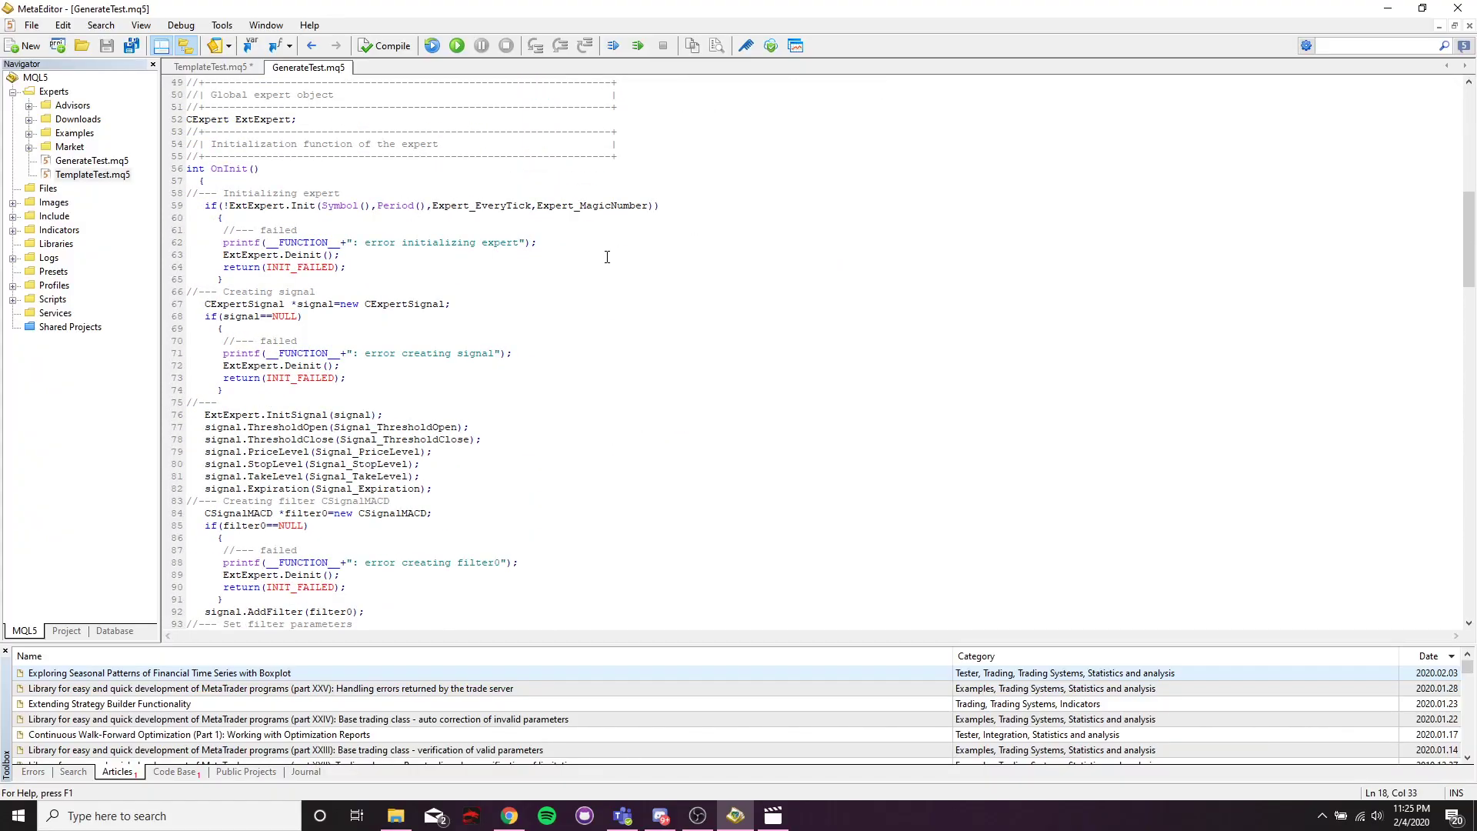
{"action": "scroll", "scroll_direction": "down", "scroll_amount": 3}
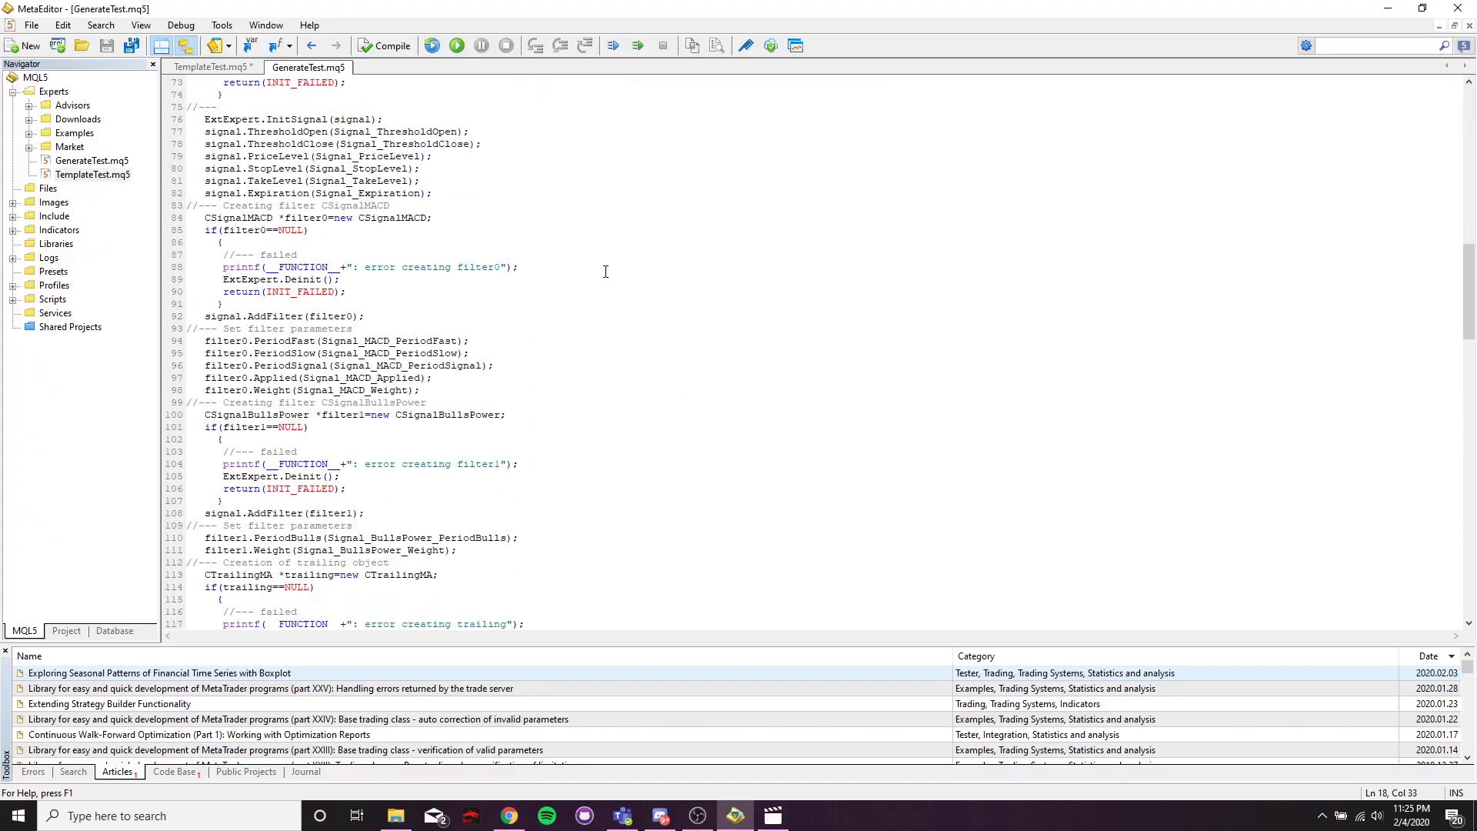
{"action": "scroll", "scroll_direction": "down", "scroll_amount": 3}
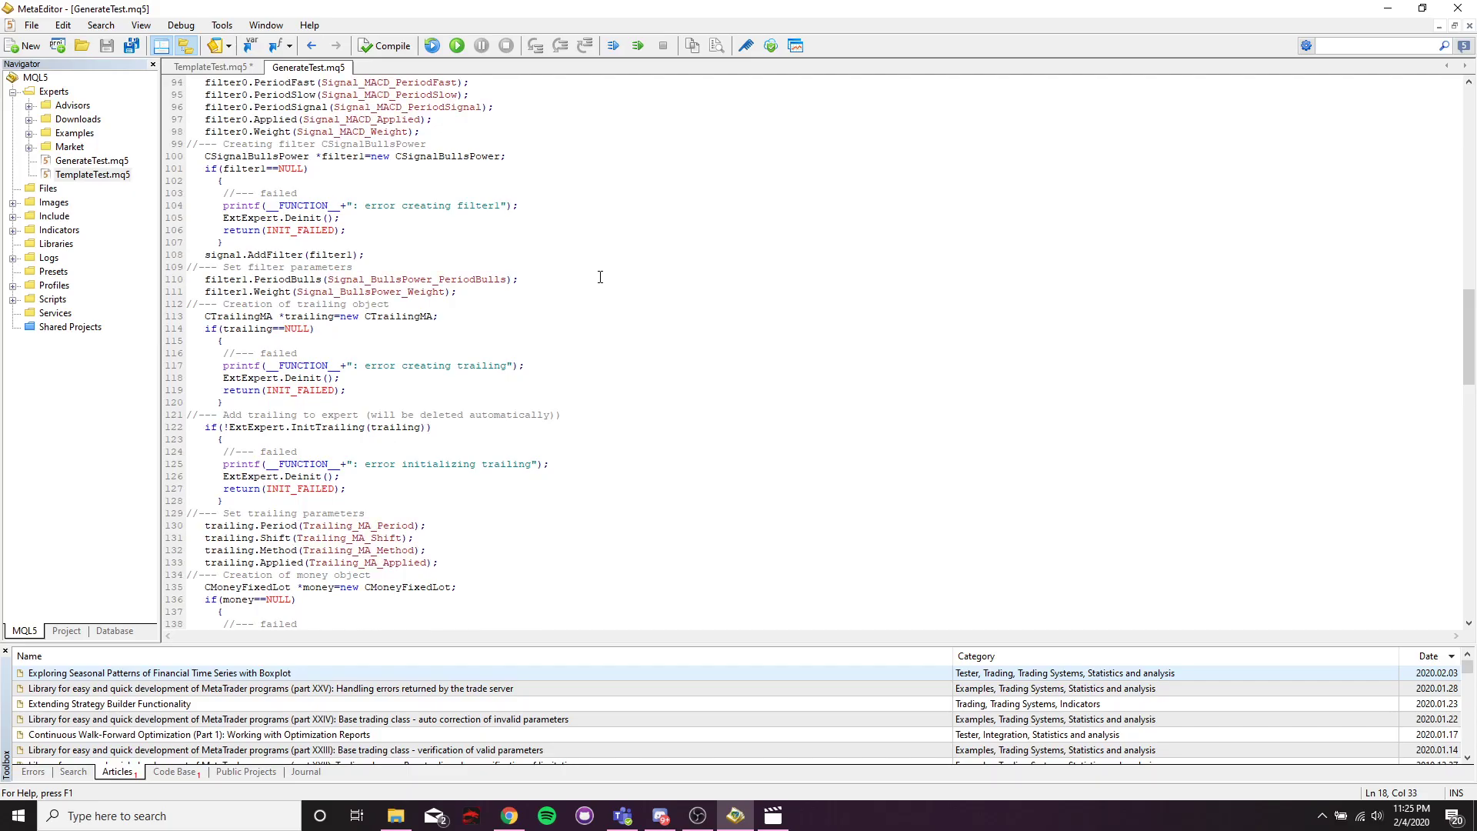
{"action": "scroll", "scroll_direction": "down", "scroll_amount": 3}
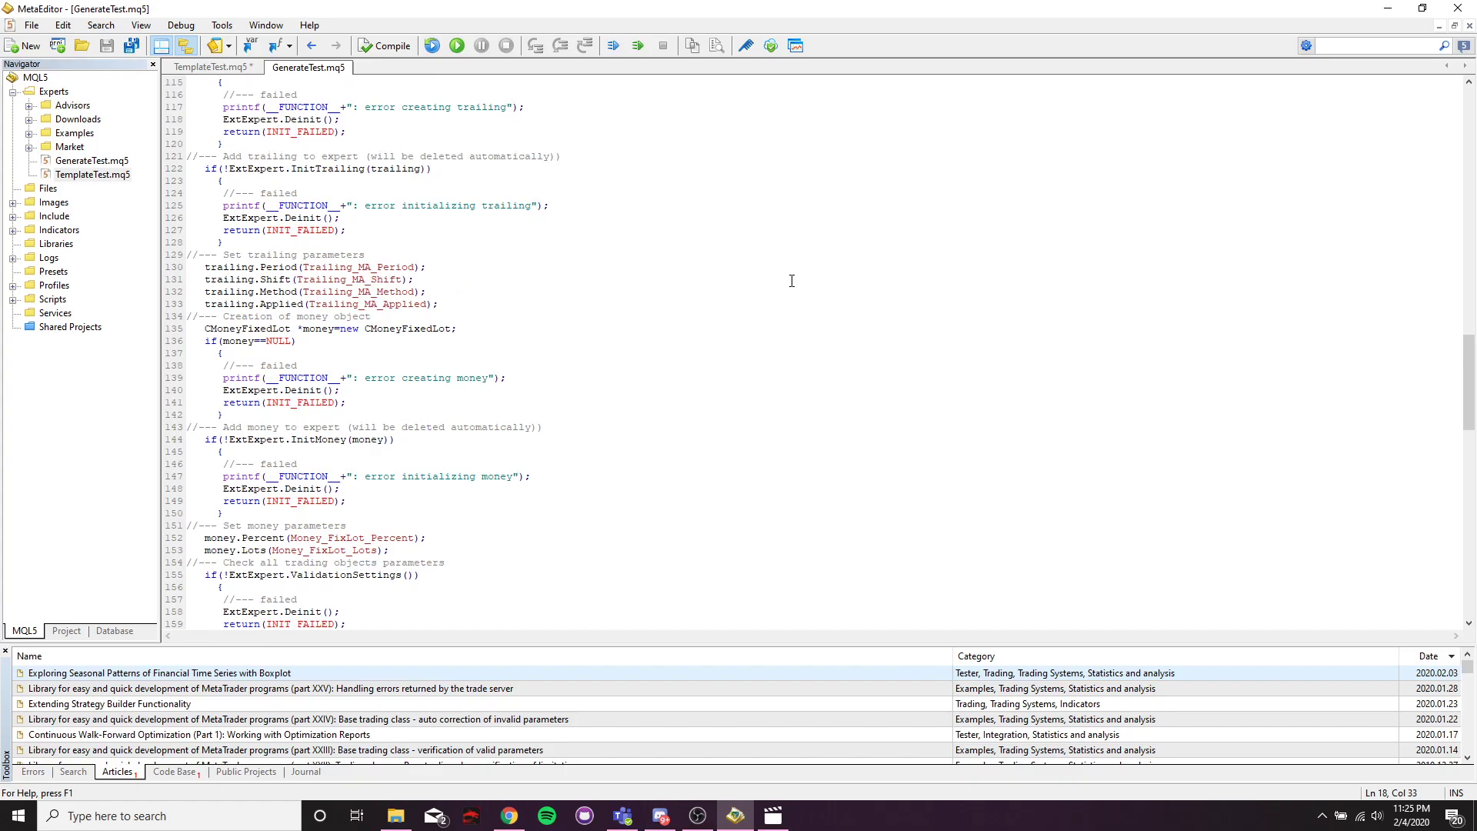
{"action": "scroll", "scroll_direction": "down", "scroll_amount": 3}
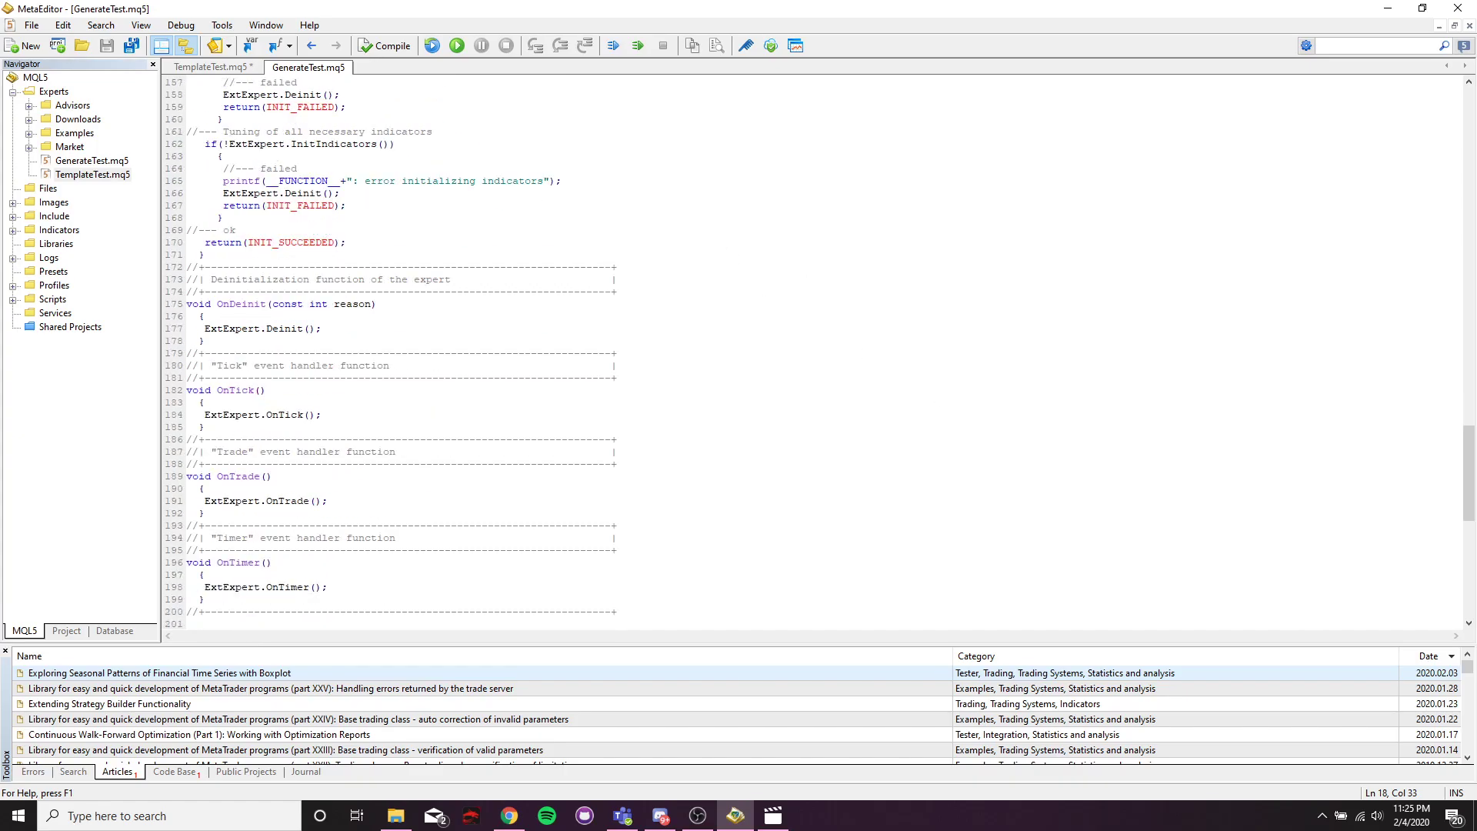